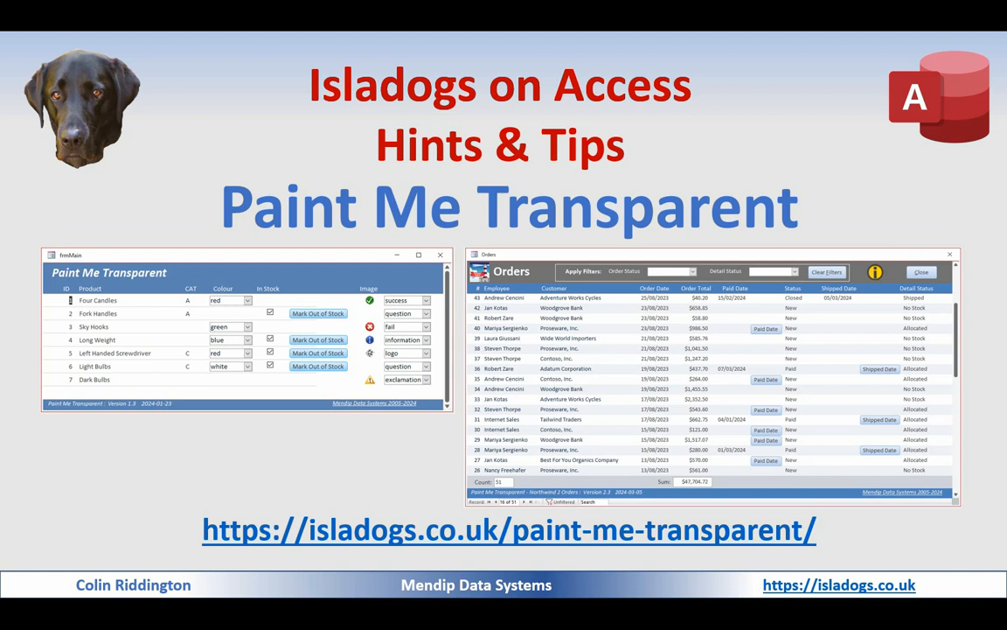
mouse_move(733, 582)
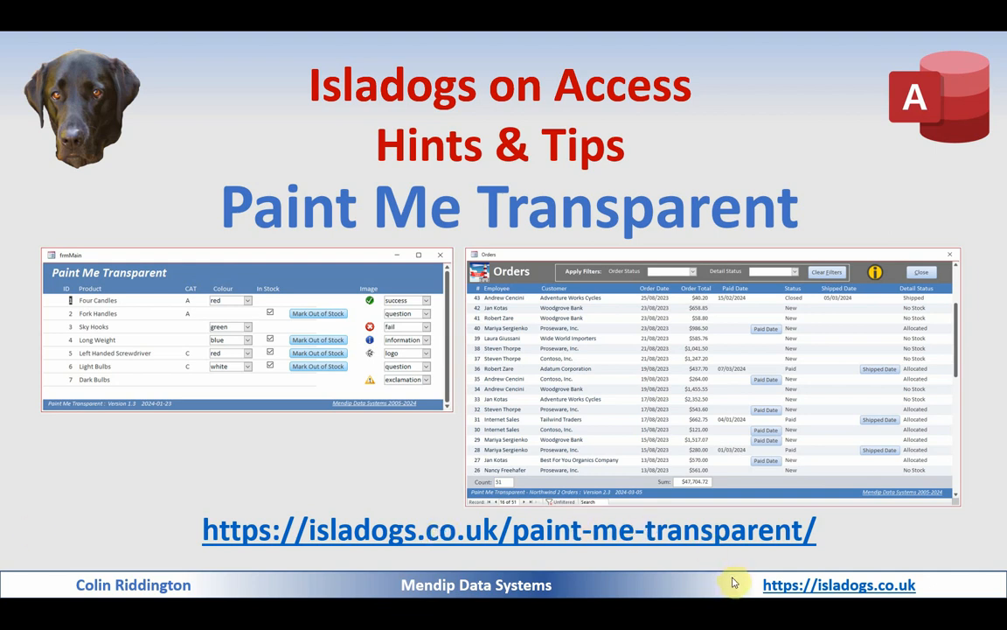
mouse_move(672, 409)
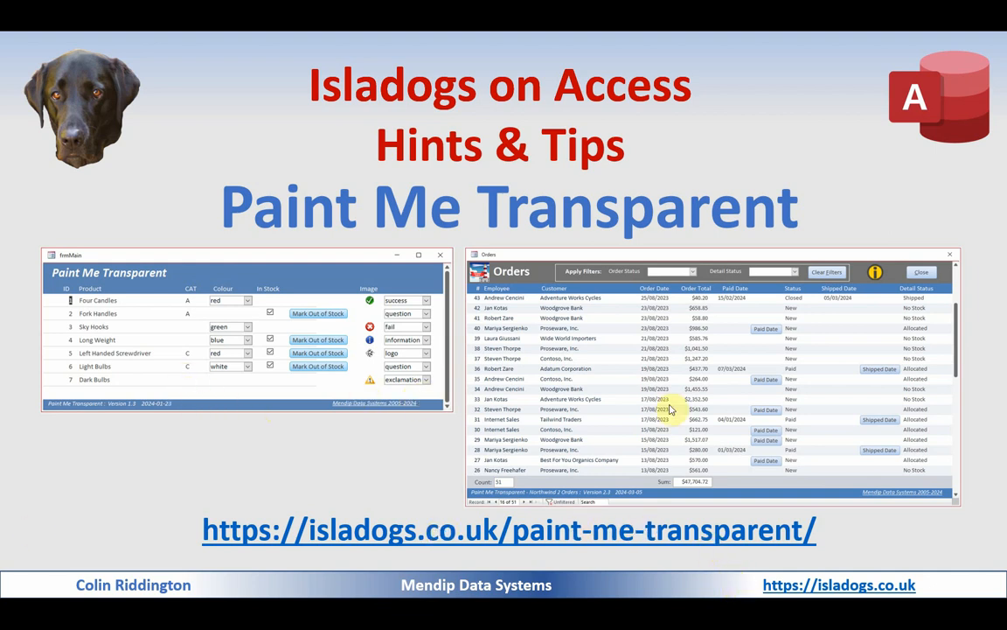
mouse_move(1001, 317)
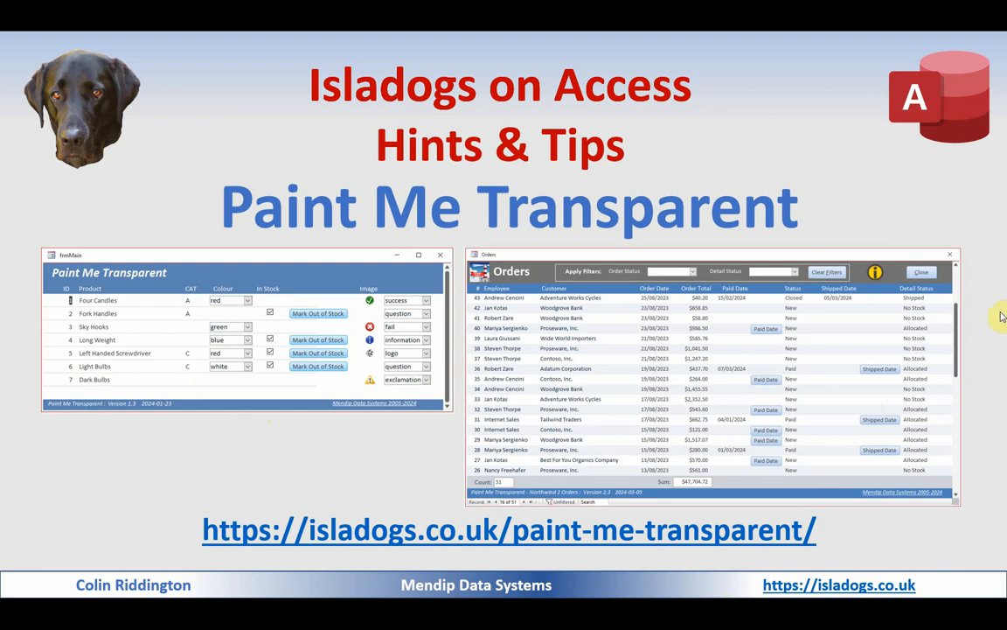
mouse_move(944, 220)
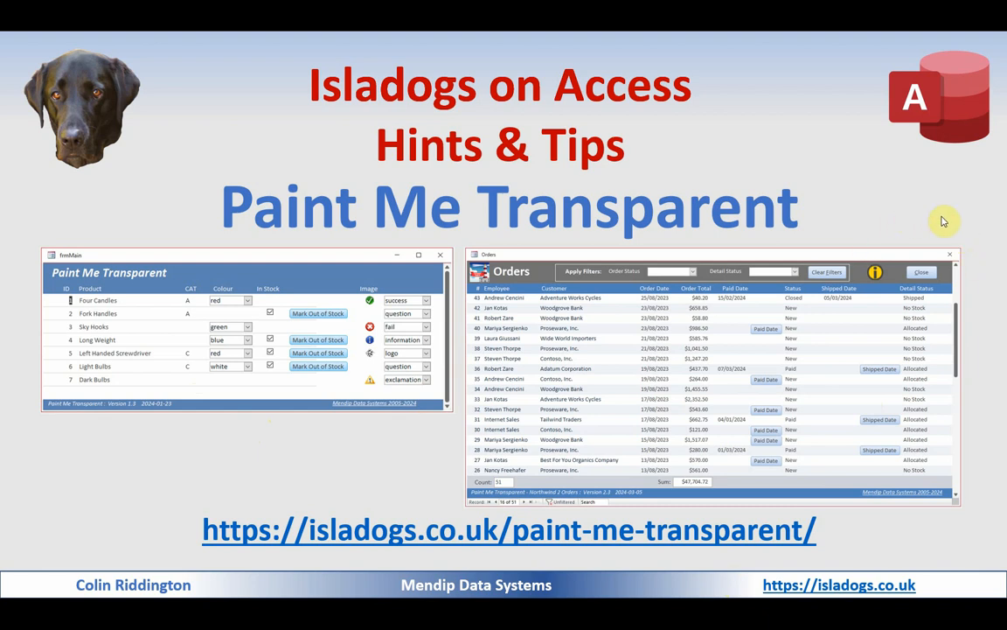
Advance past the title slide to the Access database showing frmMain and Table1.
key(right)
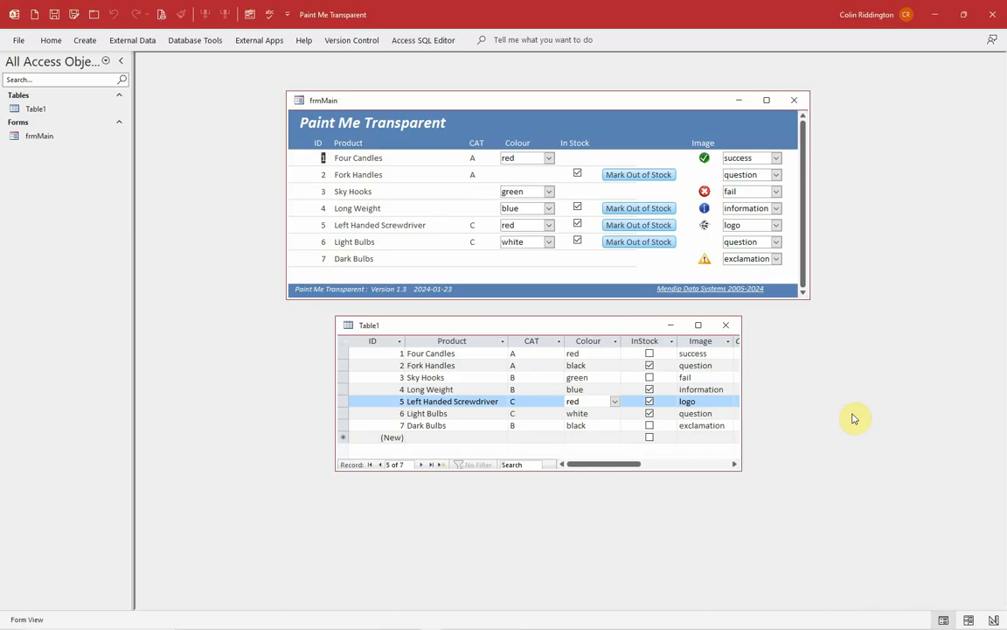
mouse_move(863, 404)
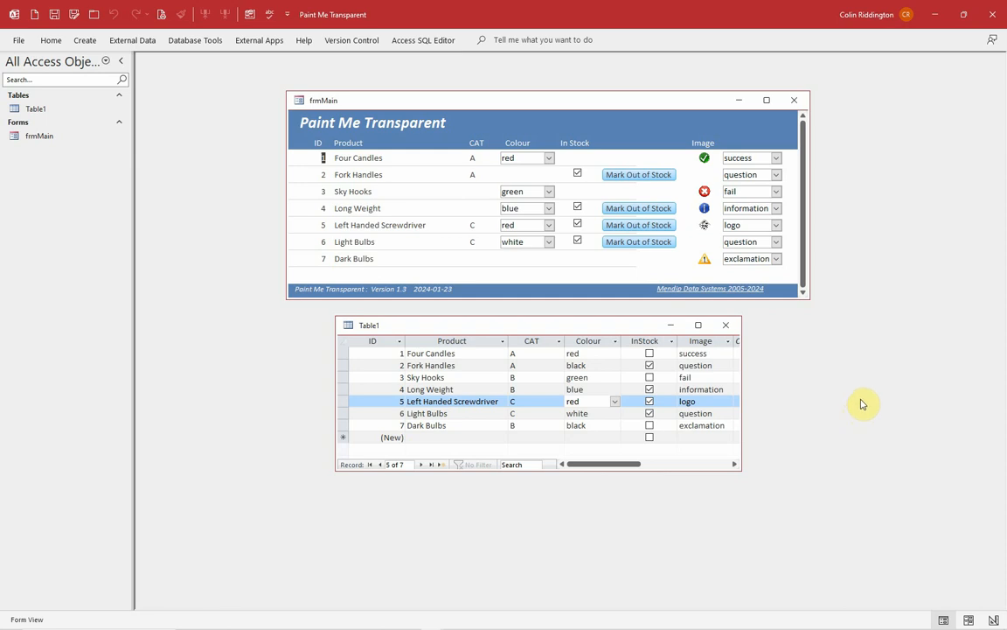
mouse_move(778, 353)
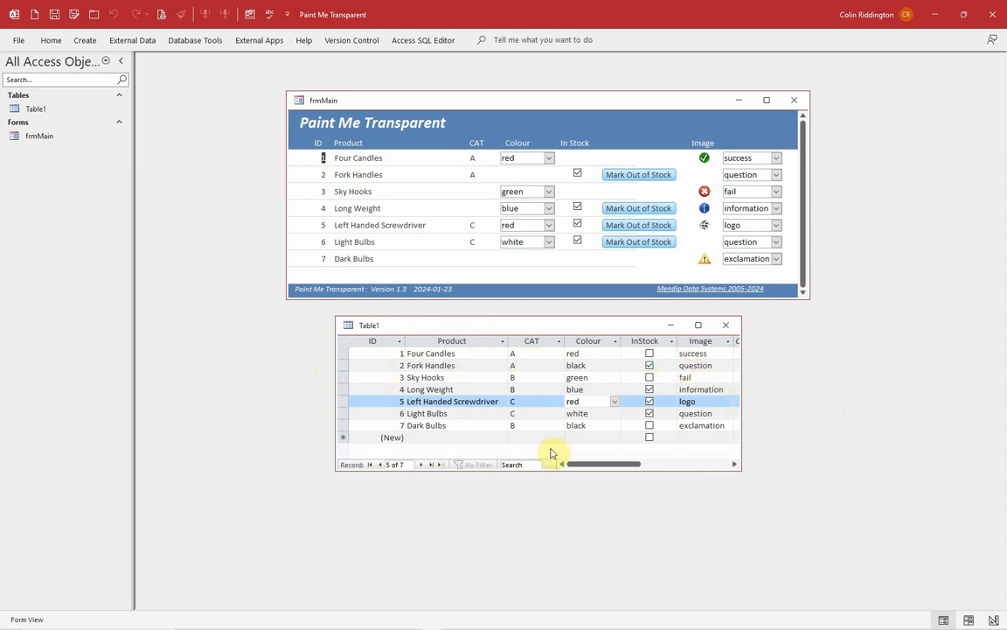
mouse_move(399, 352)
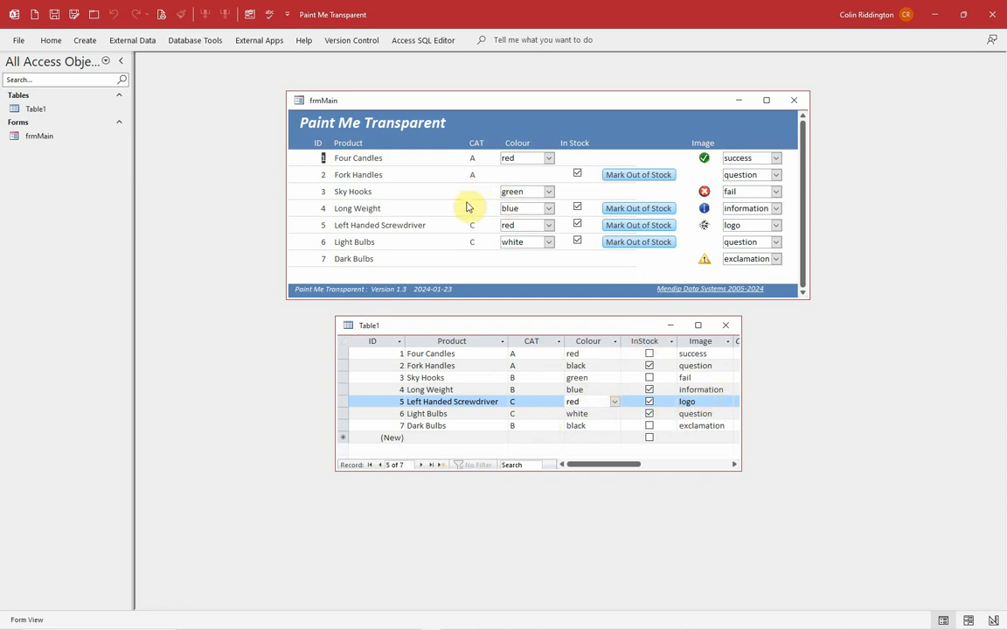
mouse_move(486, 271)
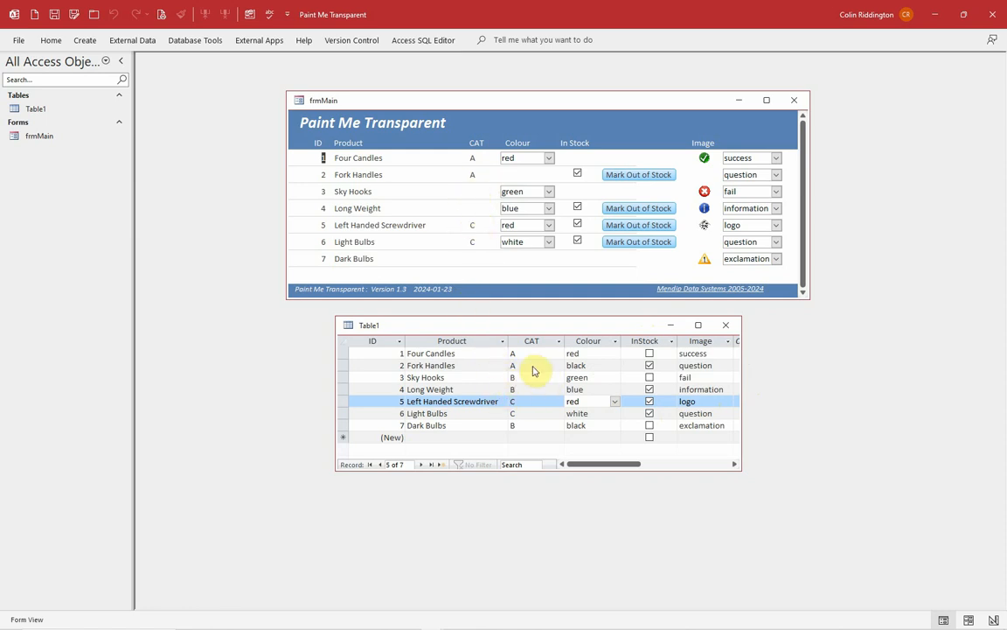
mouse_move(468, 278)
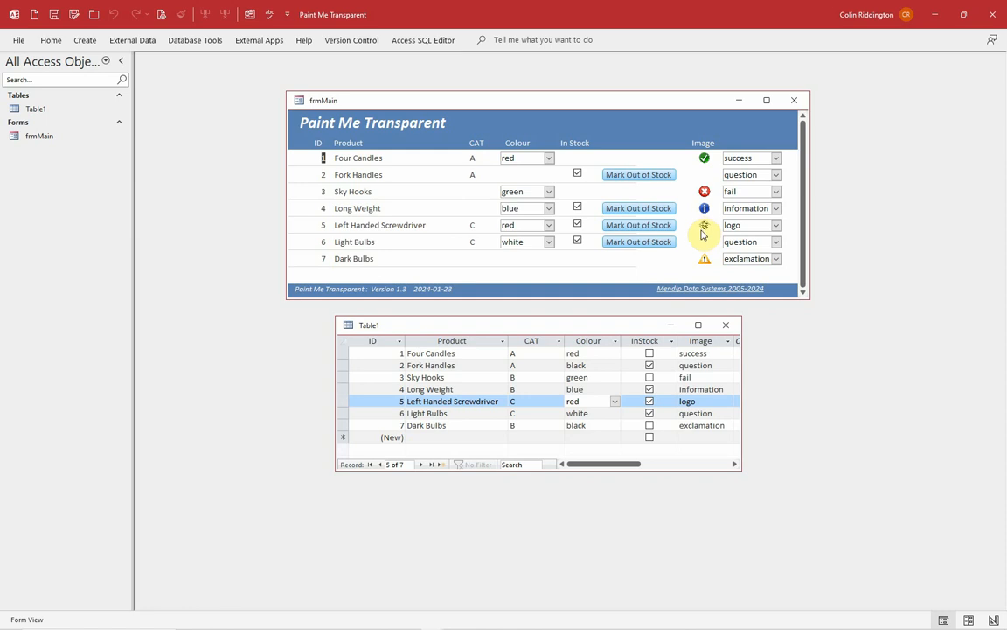
mouse_move(839, 193)
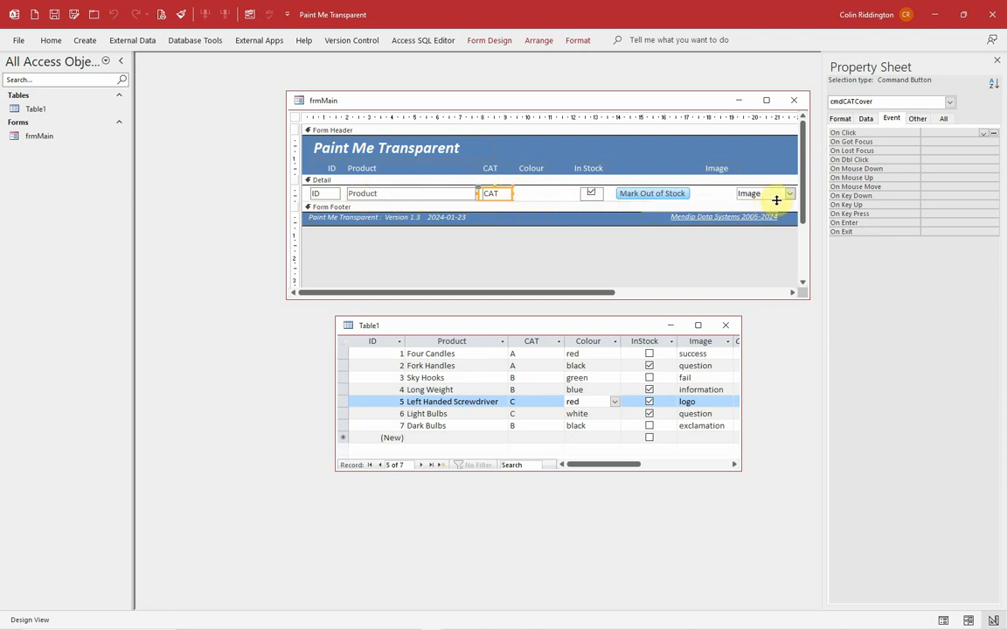
mouse_move(765, 212)
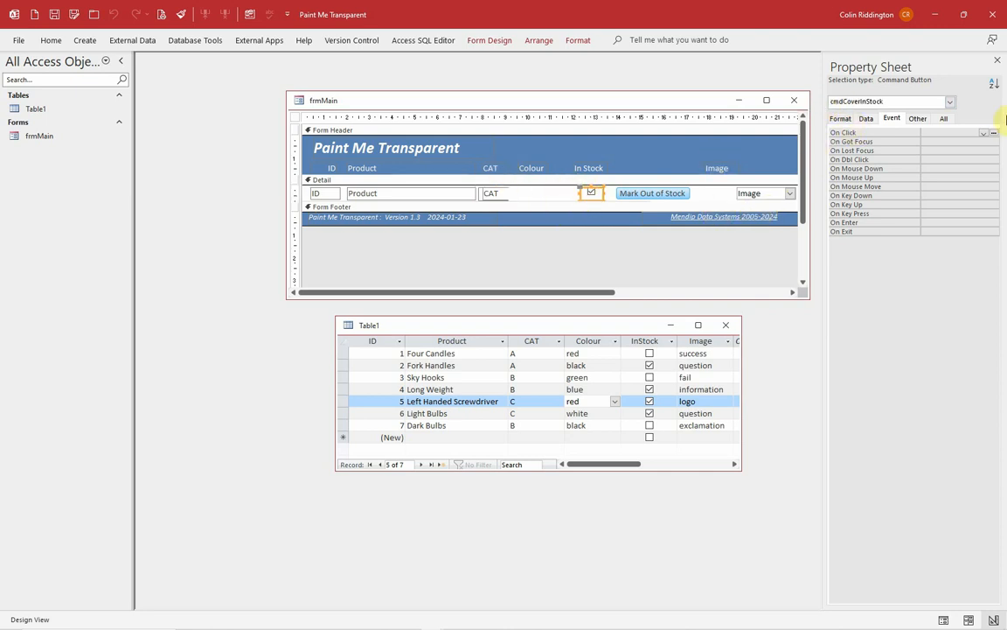
mouse_move(730, 195)
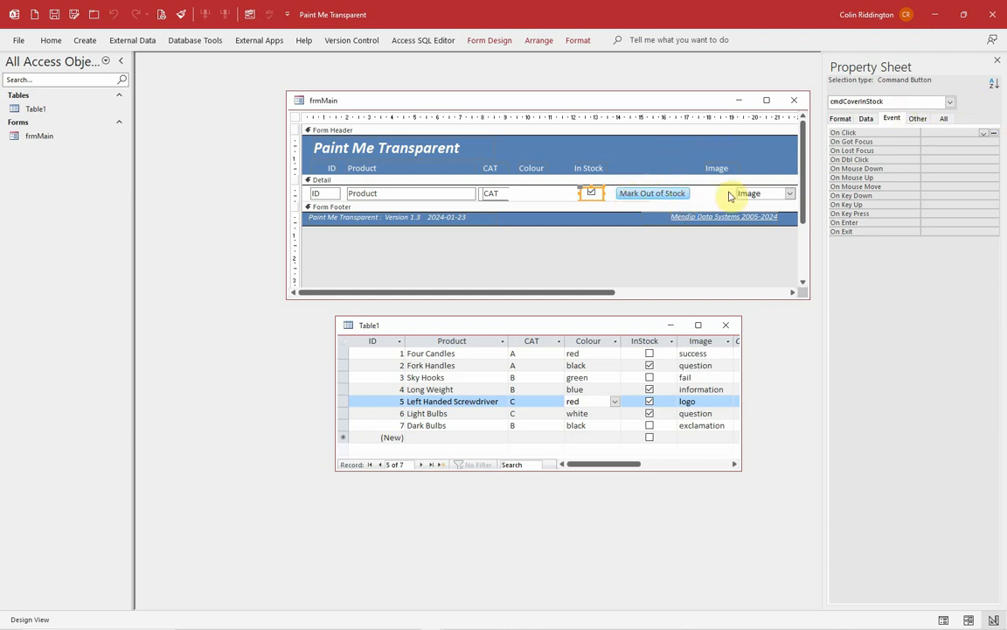
Select the Image and CAT cover buttons to check their empty event properties.
click(717, 192)
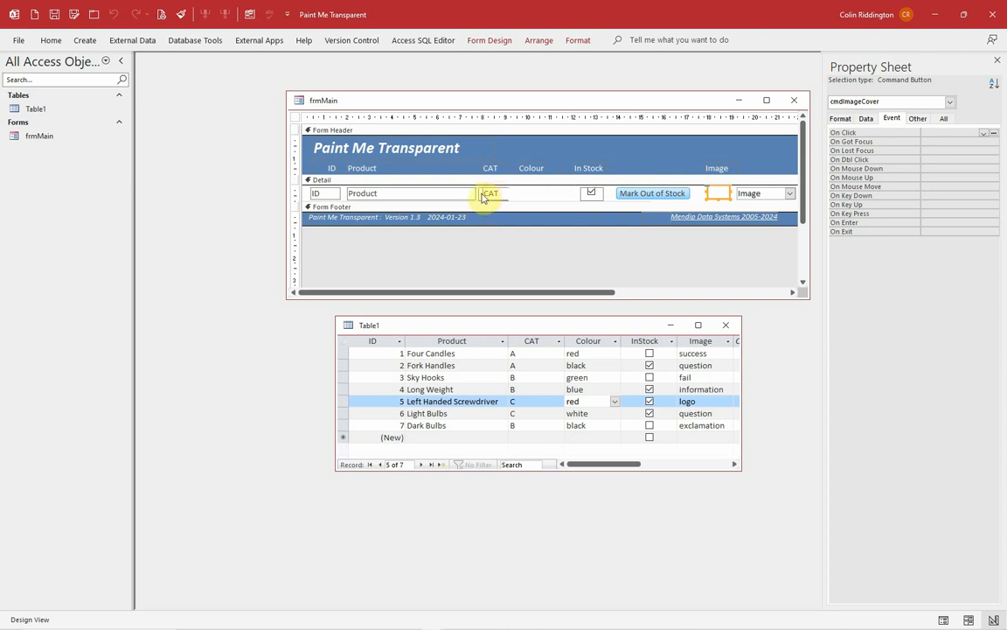
click(491, 193)
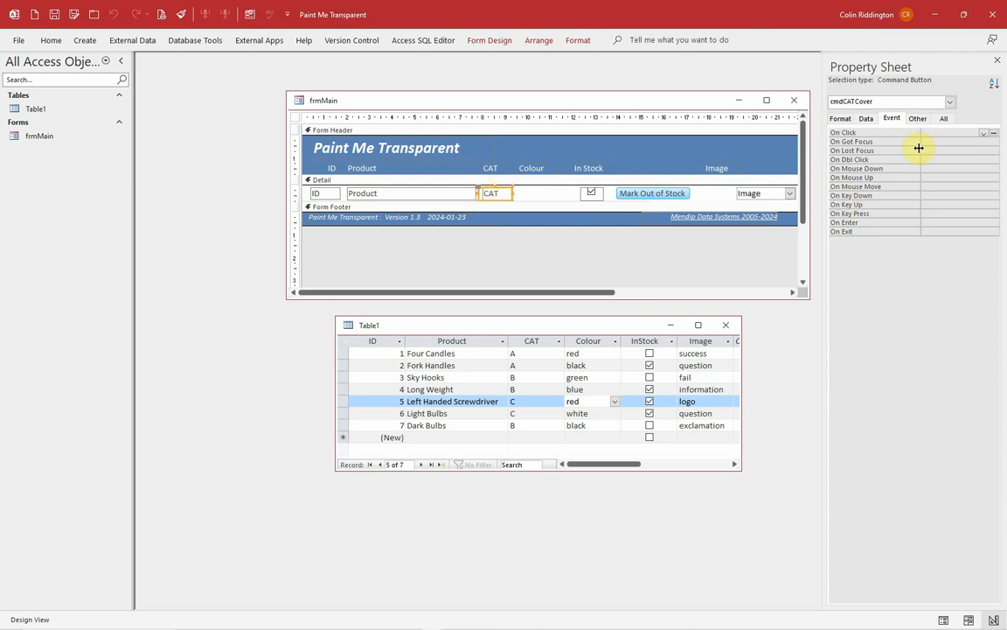
mouse_move(918, 150)
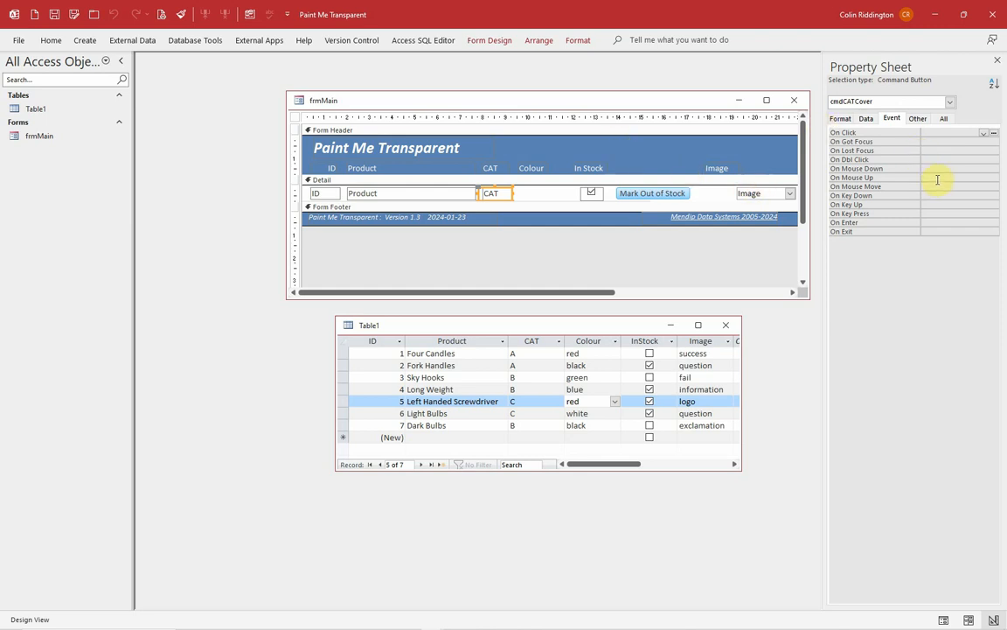
mouse_move(757, 243)
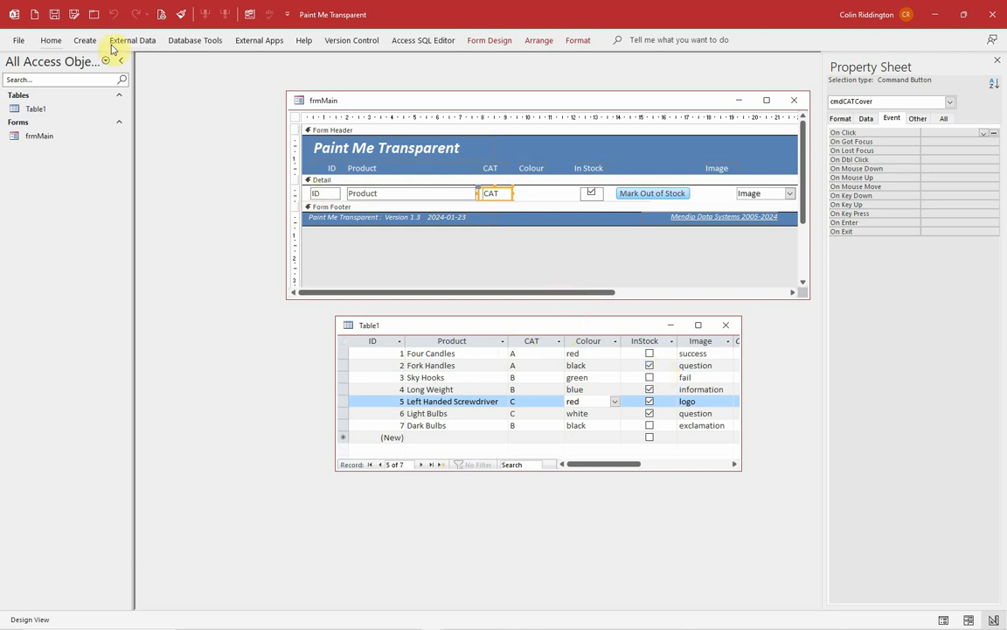
Return frmMain to Form View and untick Long Weight's In Stock checkbox.
click(50, 39)
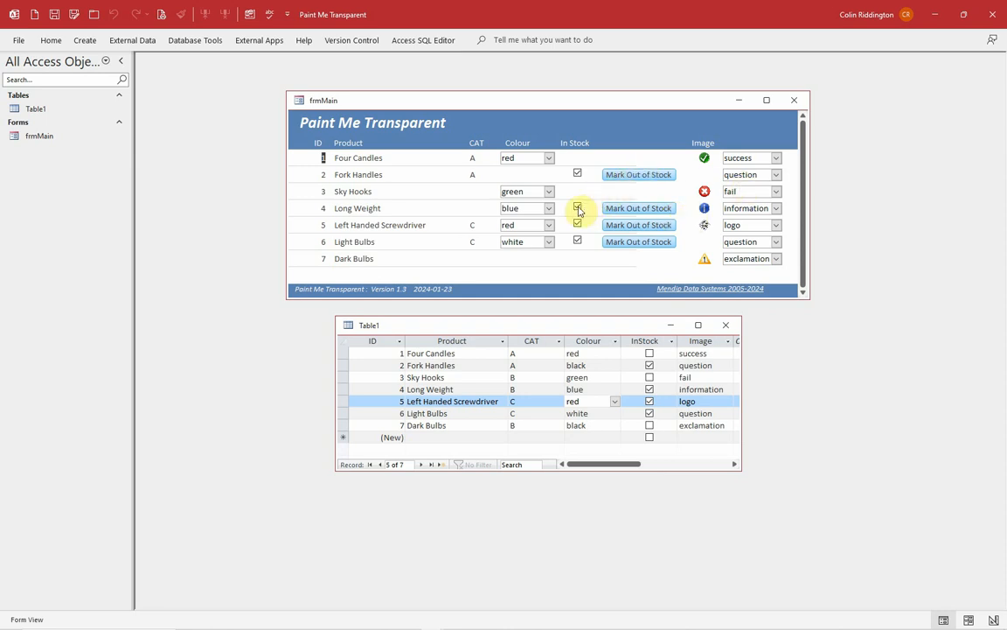
click(577, 208)
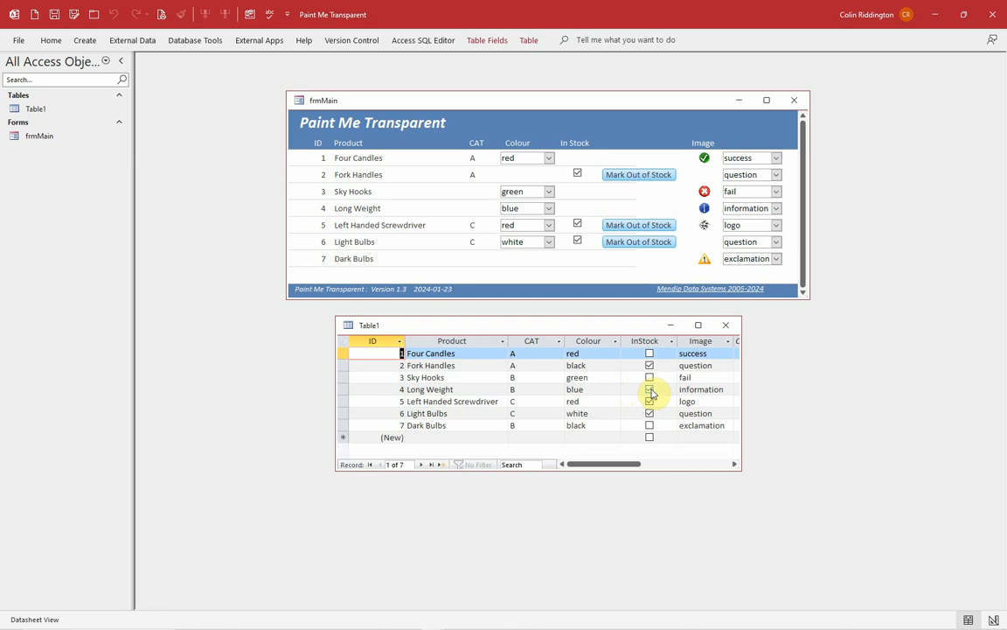
Untick the InStock checkboxes in Table1 so Light Bulbs is out of stock.
click(650, 390)
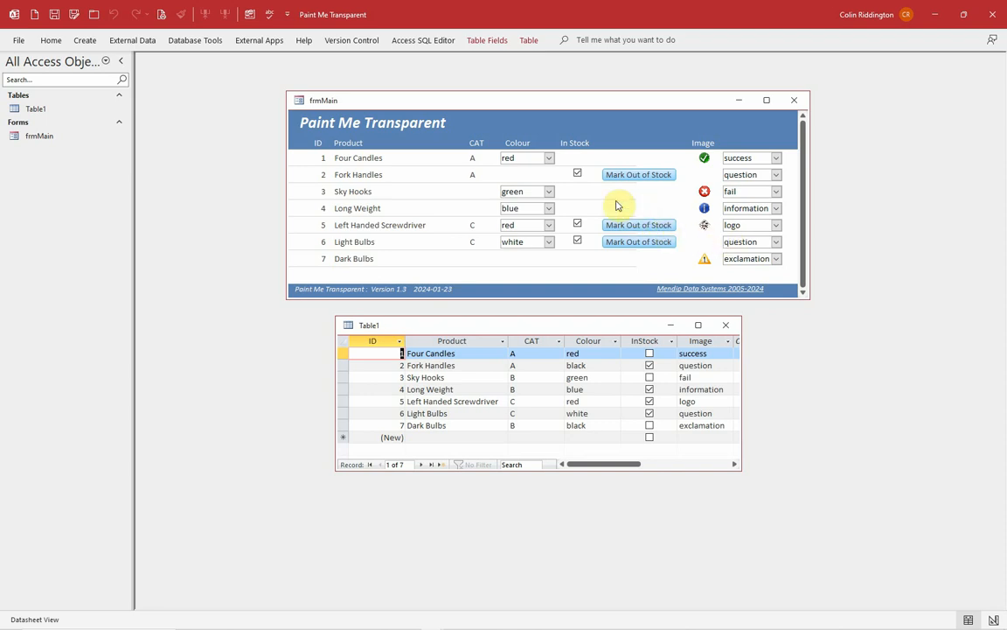
click(649, 389)
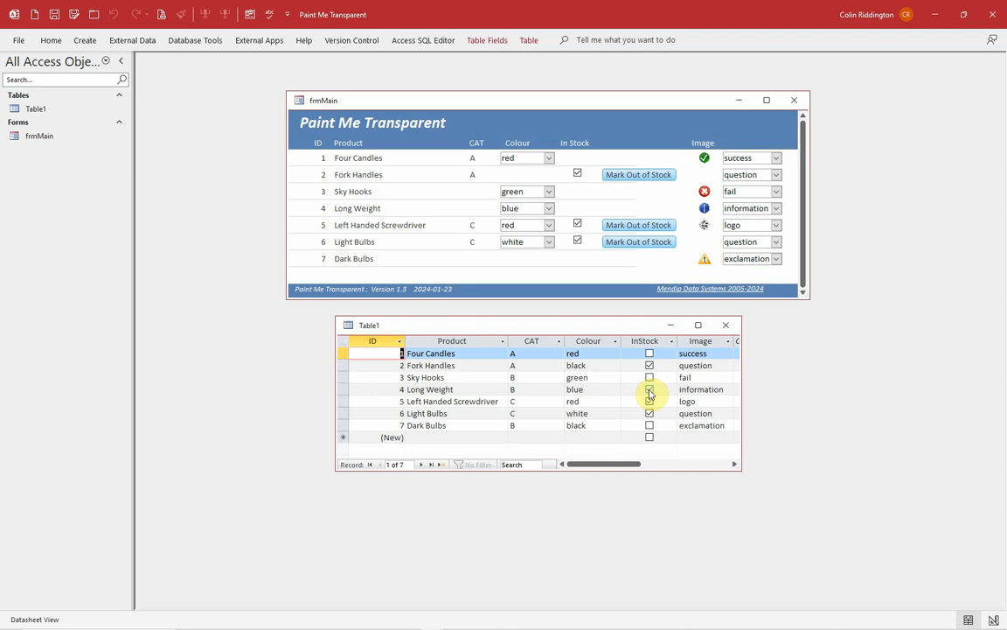
click(649, 389)
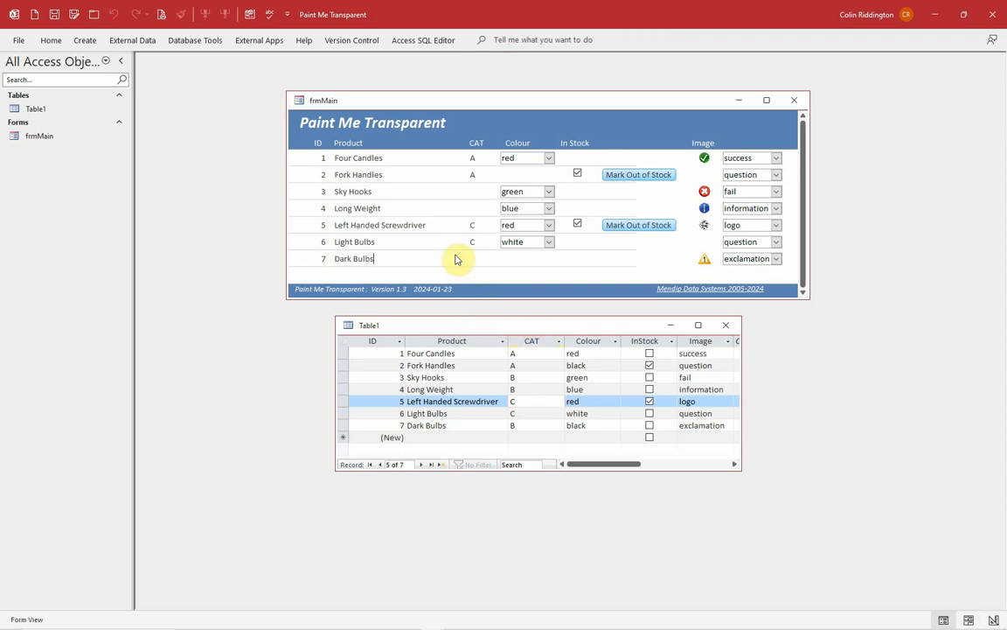
mouse_move(592, 212)
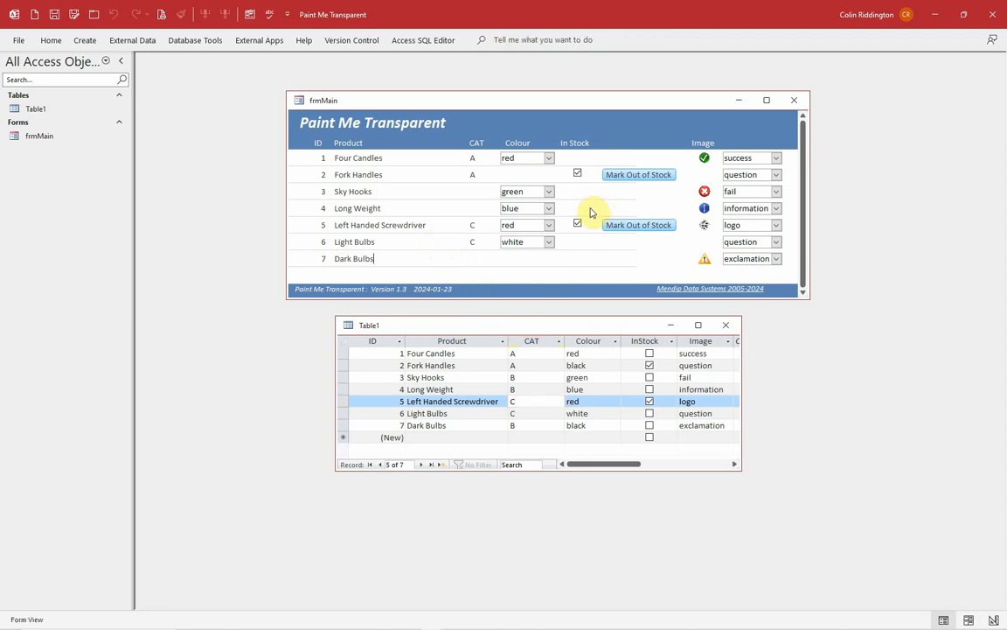
mouse_move(601, 368)
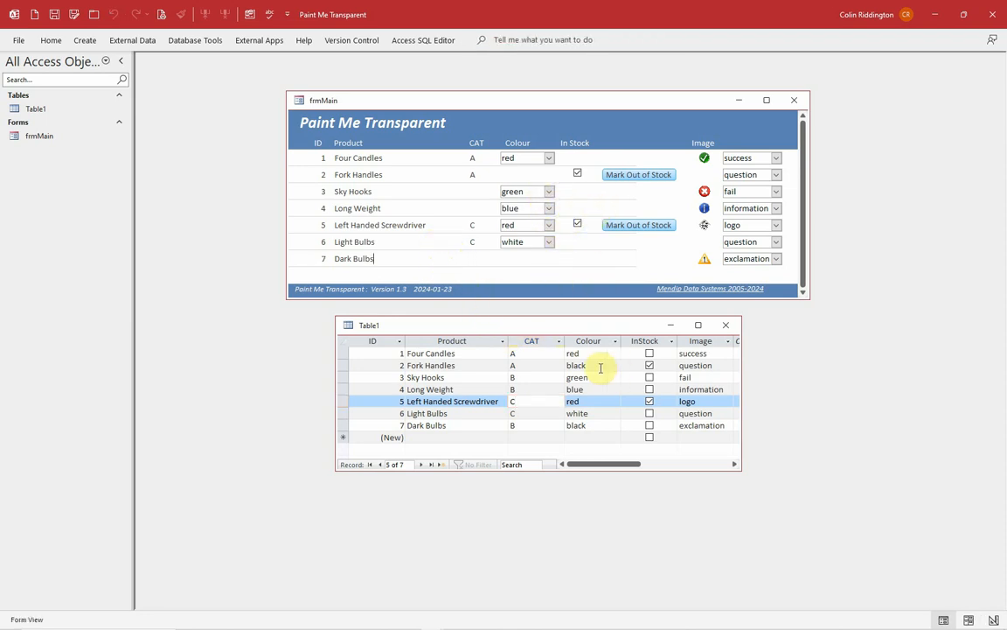
Set Fork Handles' colour to yellow and choose a different image on frmMain.
click(615, 365)
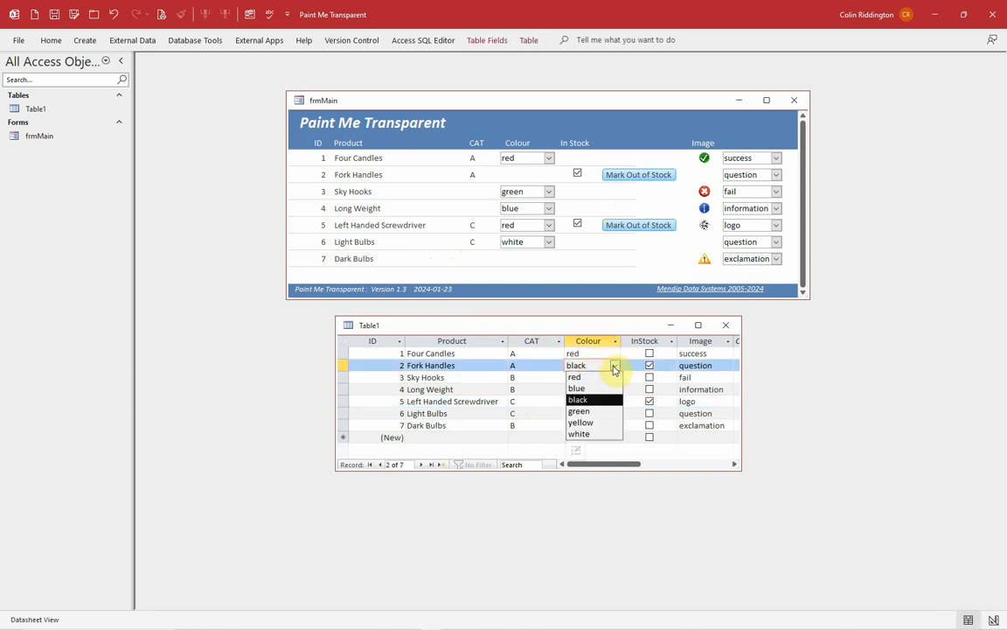
click(581, 422)
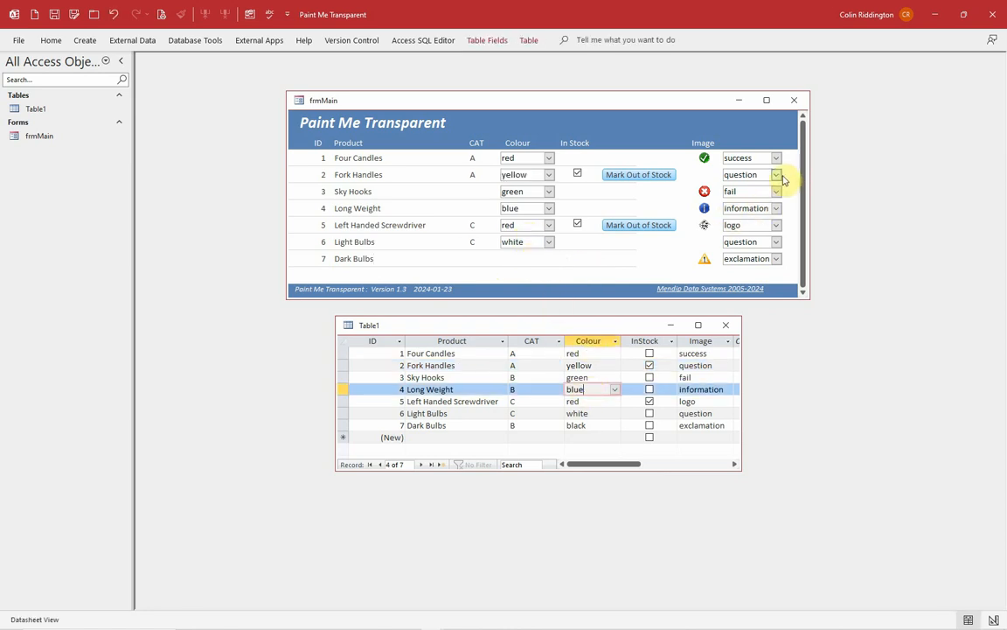
click(775, 174)
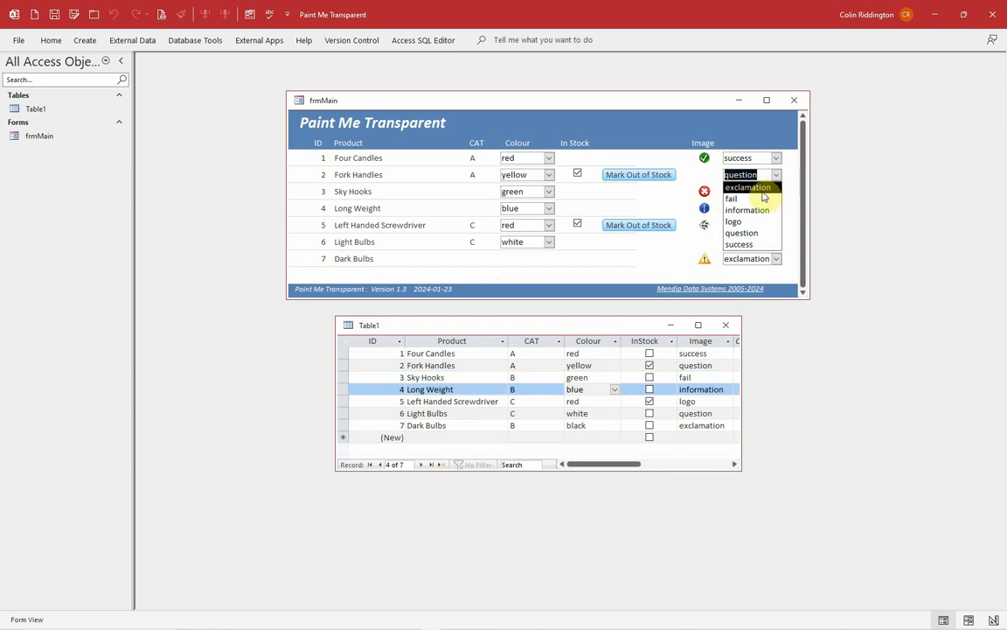
click(747, 209)
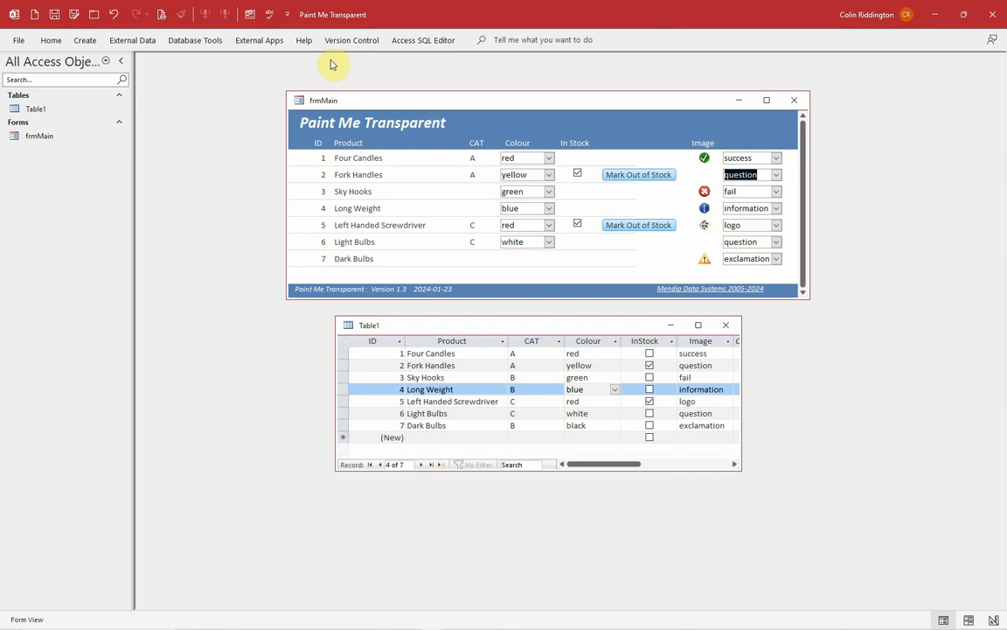
mouse_move(93, 84)
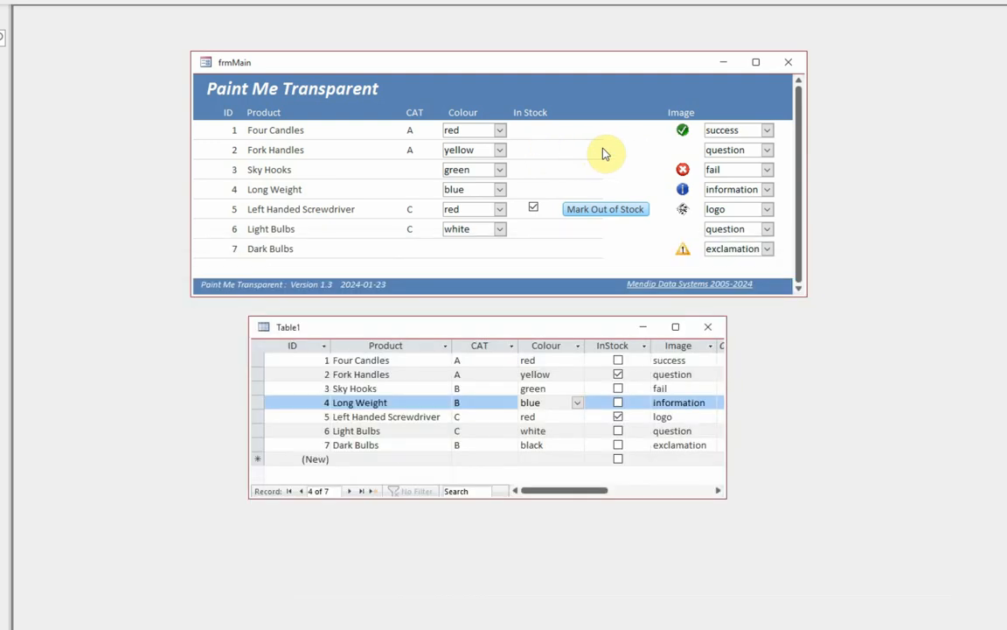
mouse_move(538, 316)
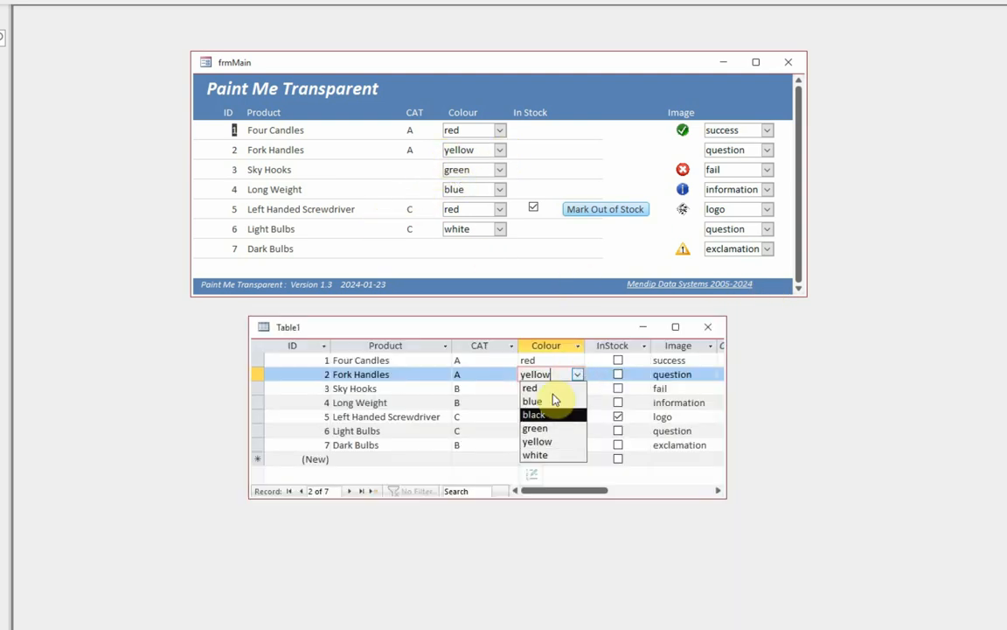
Choose black in Fork Handles' Colour dropdown in Table1.
click(534, 414)
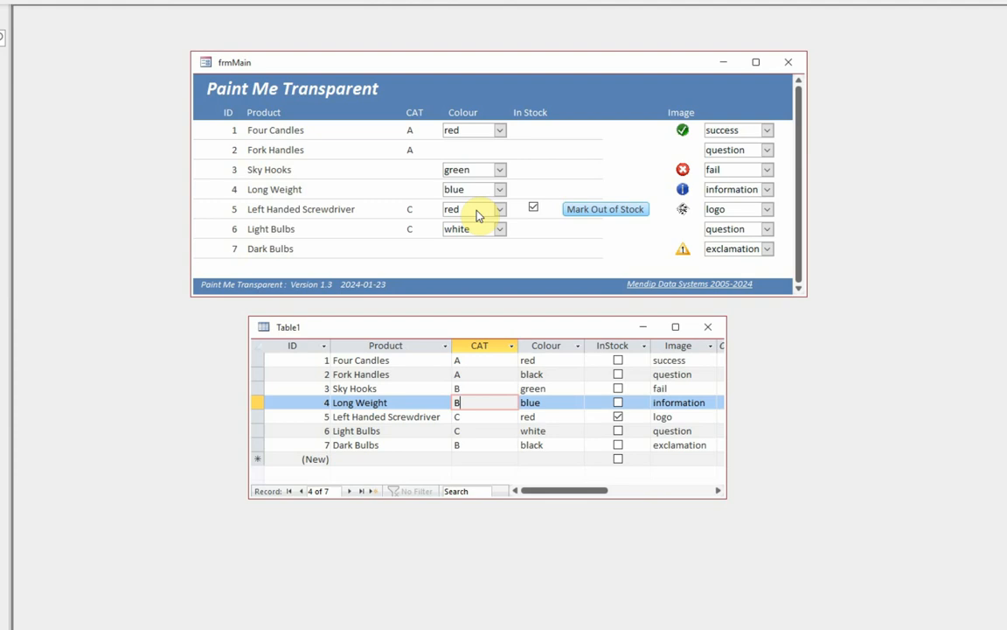
mouse_move(820, 145)
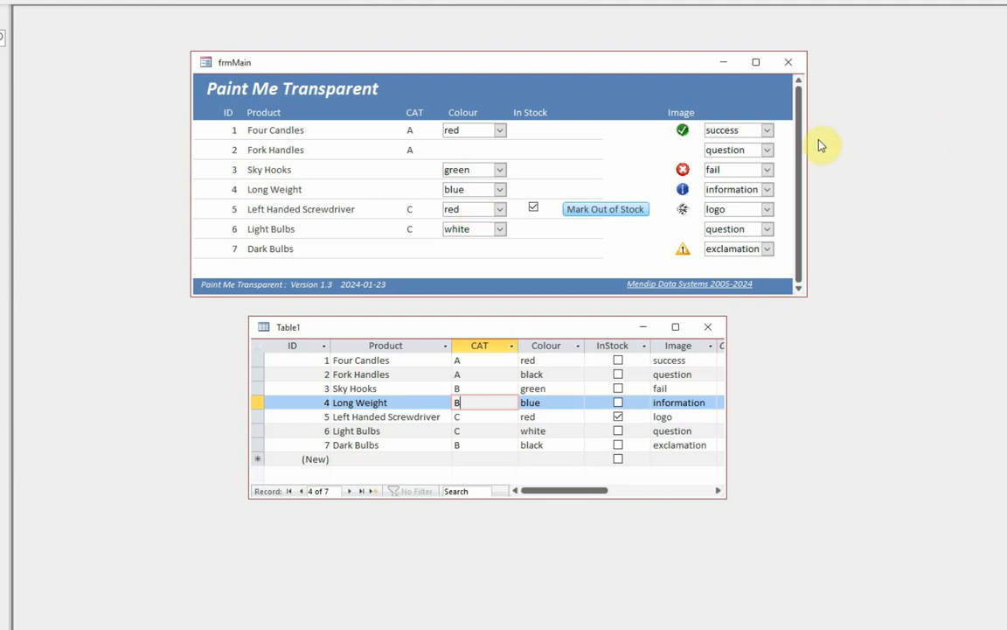
mouse_move(726, 183)
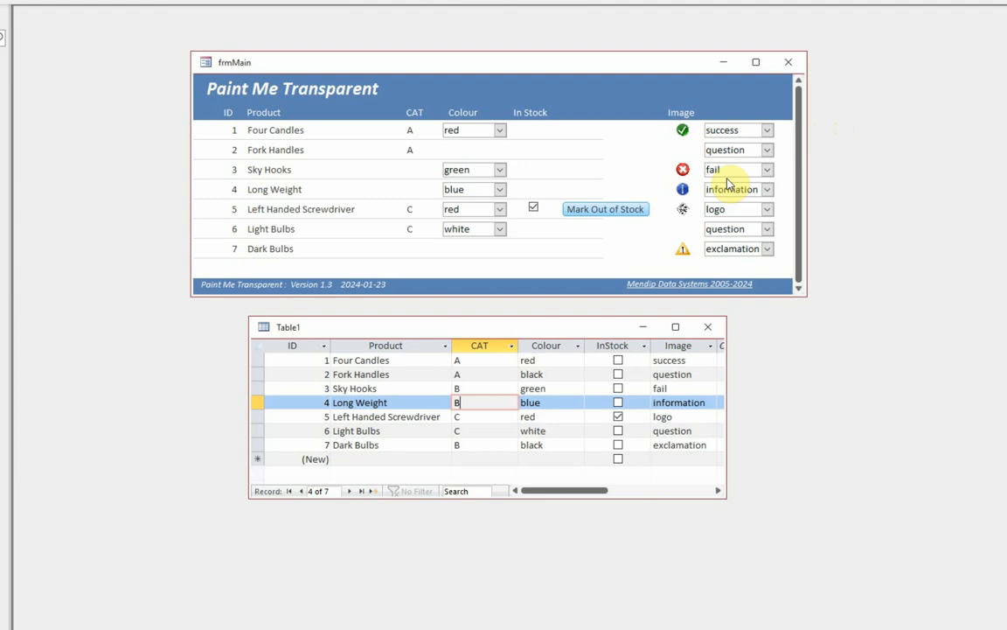
mouse_move(567, 213)
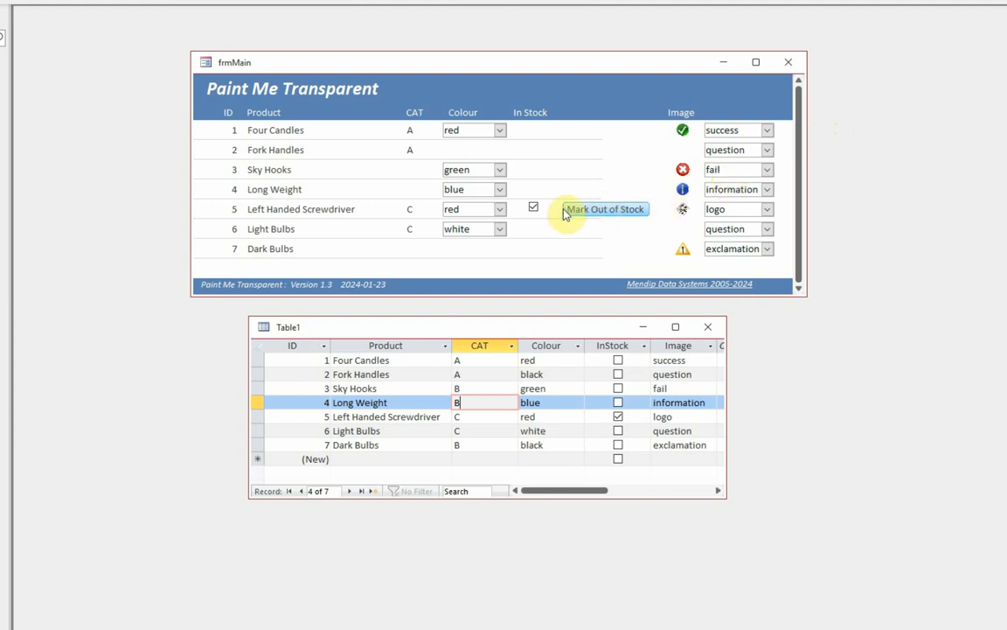
mouse_move(538, 245)
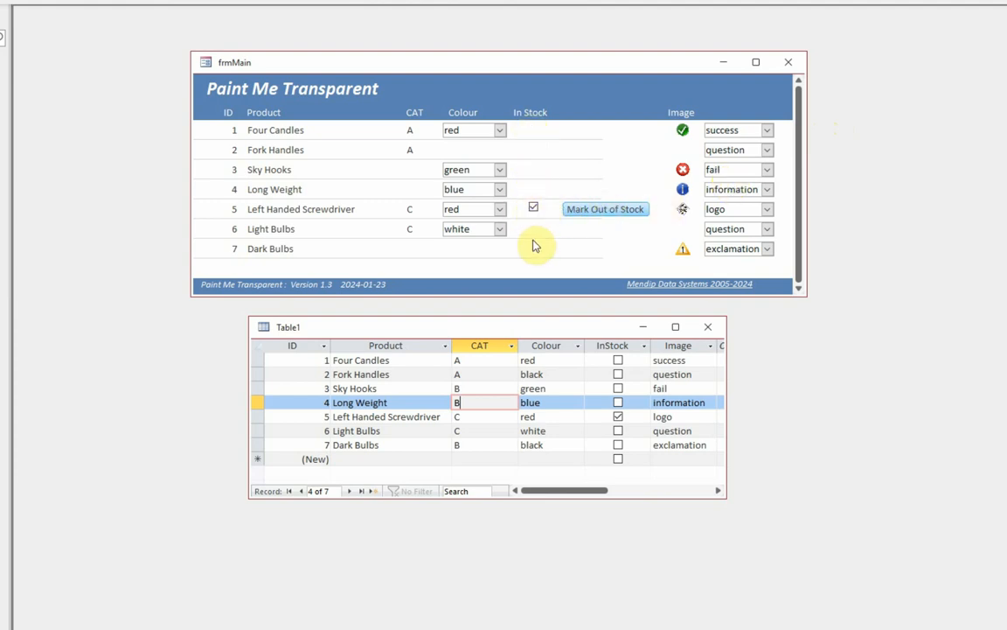
mouse_move(617, 226)
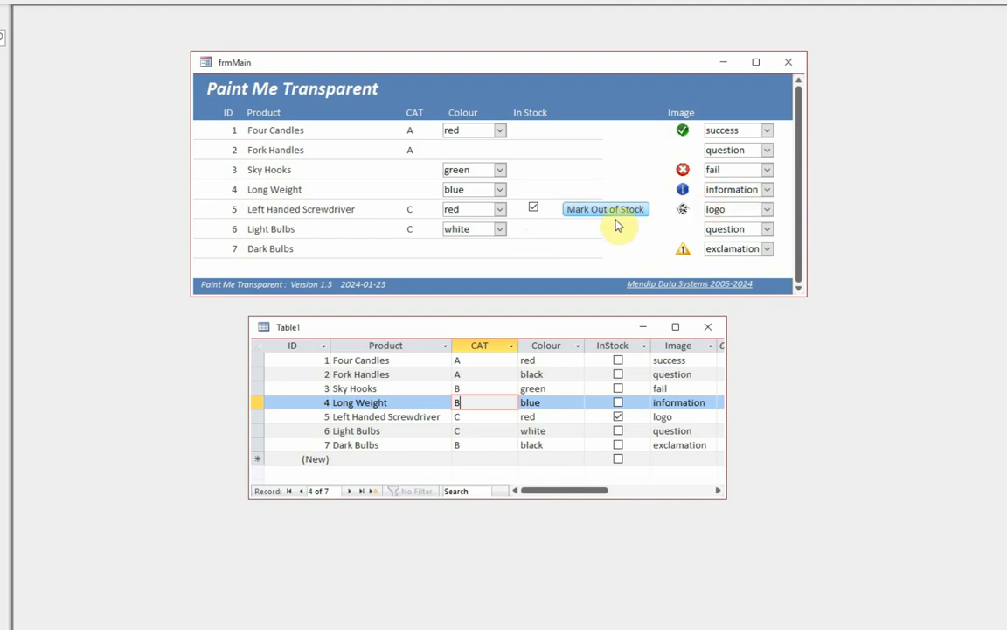
mouse_move(600, 315)
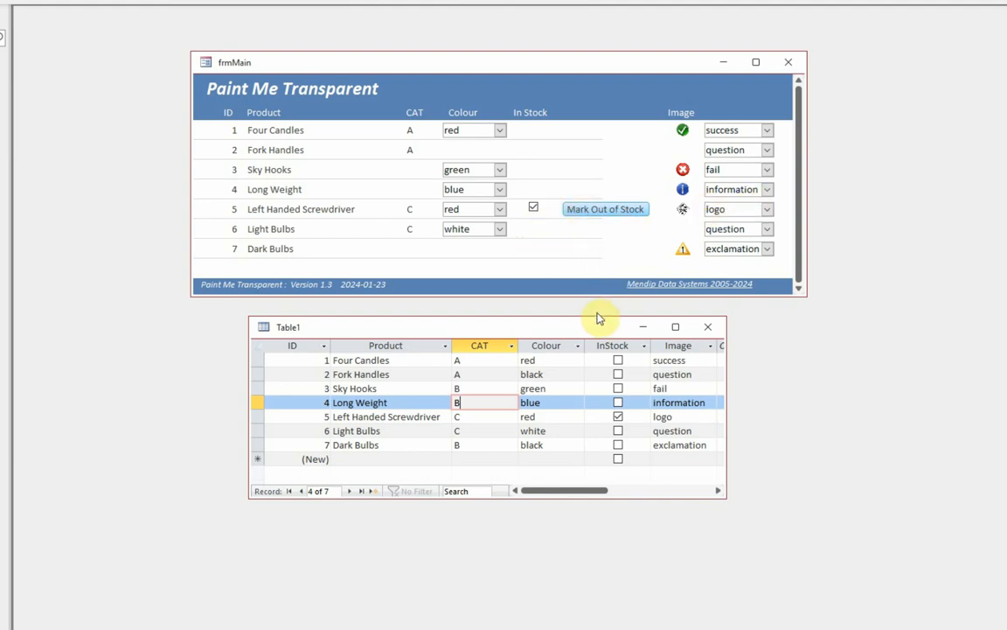
mouse_move(704, 149)
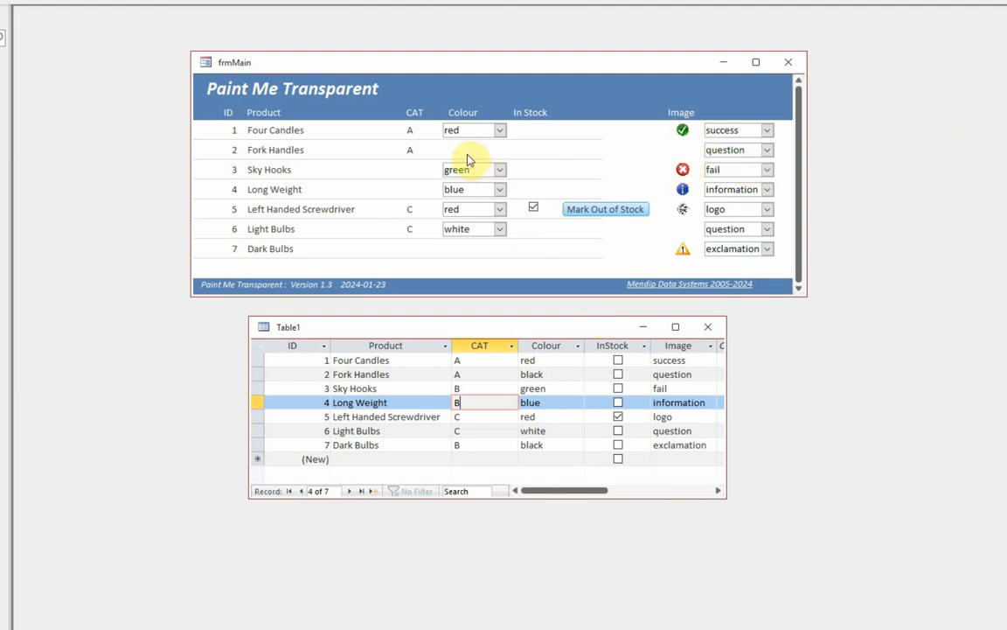
mouse_move(432, 181)
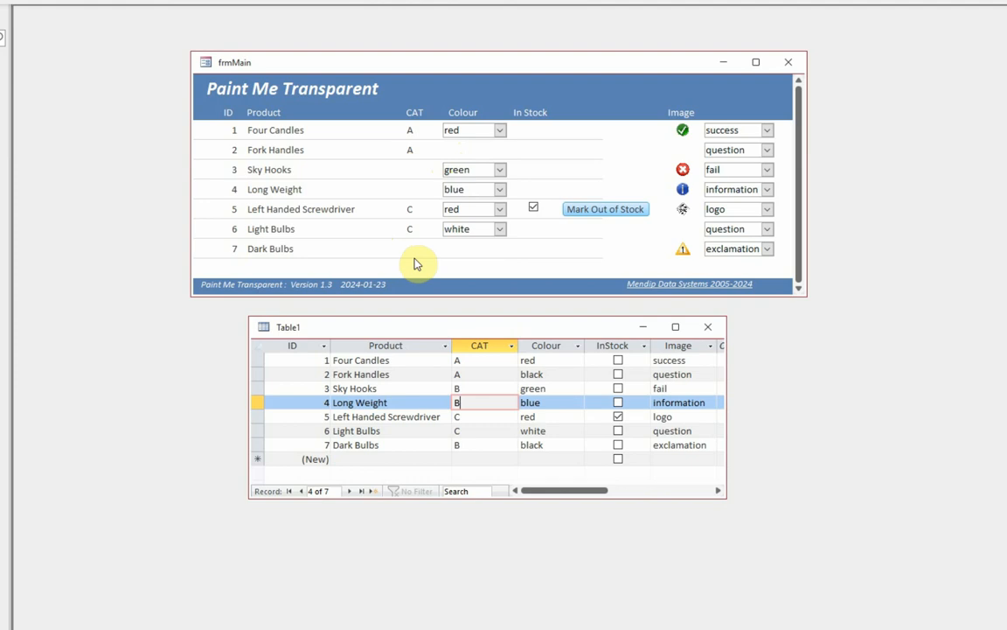
mouse_move(888, 68)
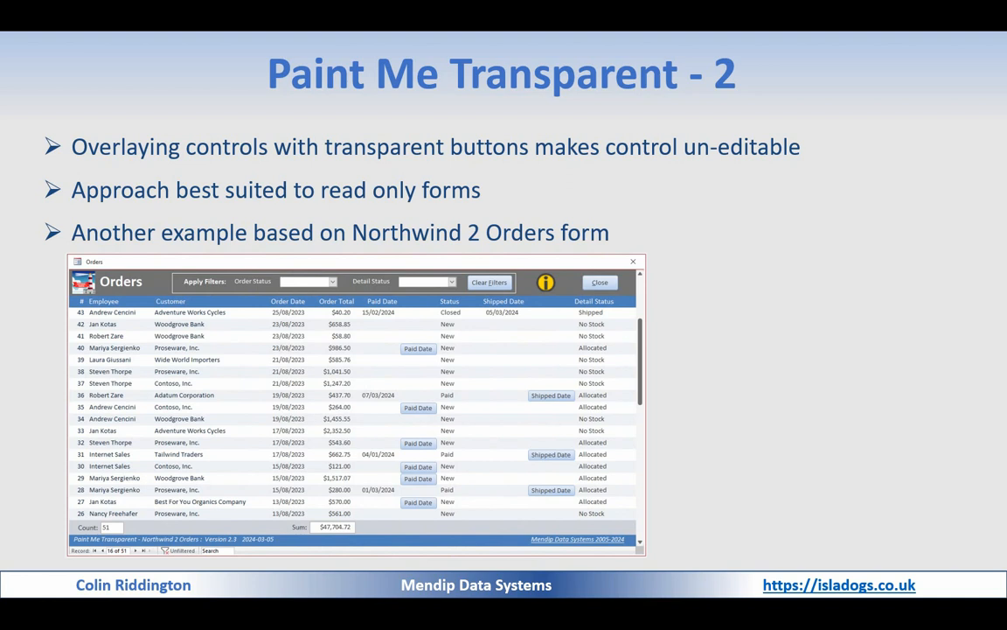
mouse_move(815, 349)
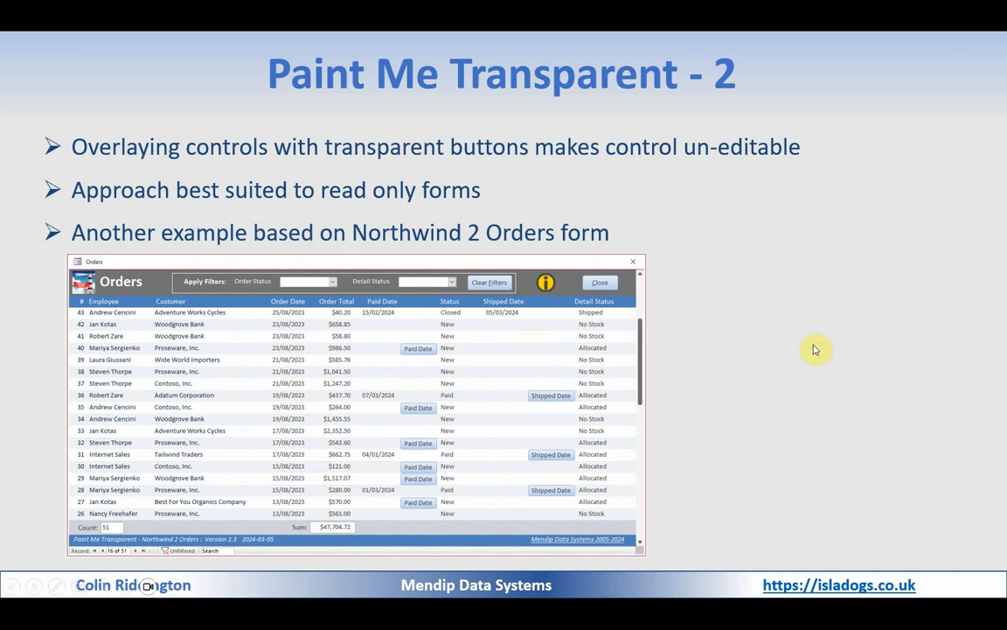
mouse_move(848, 366)
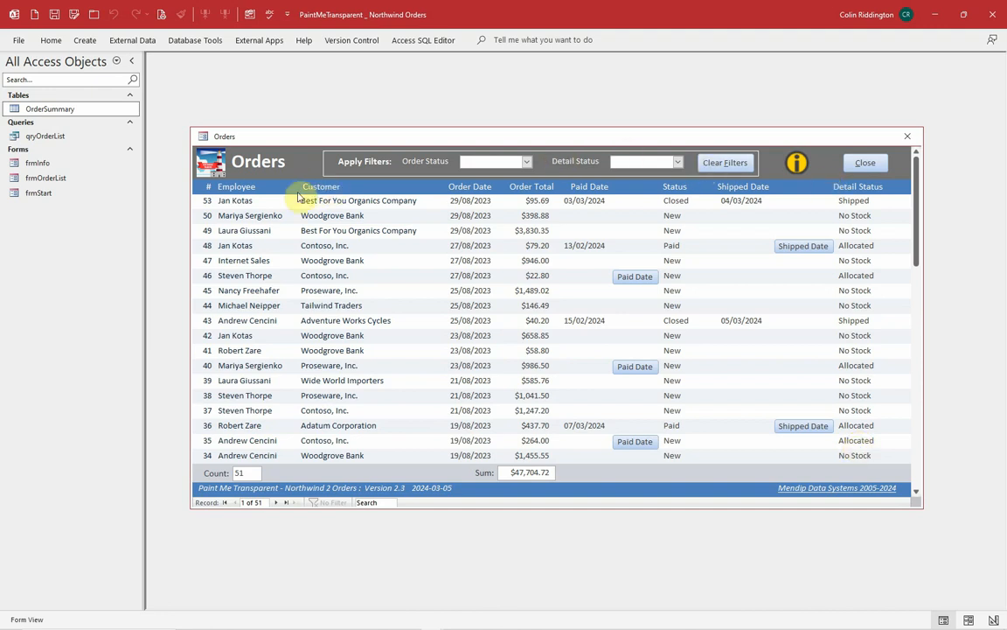
mouse_move(837, 187)
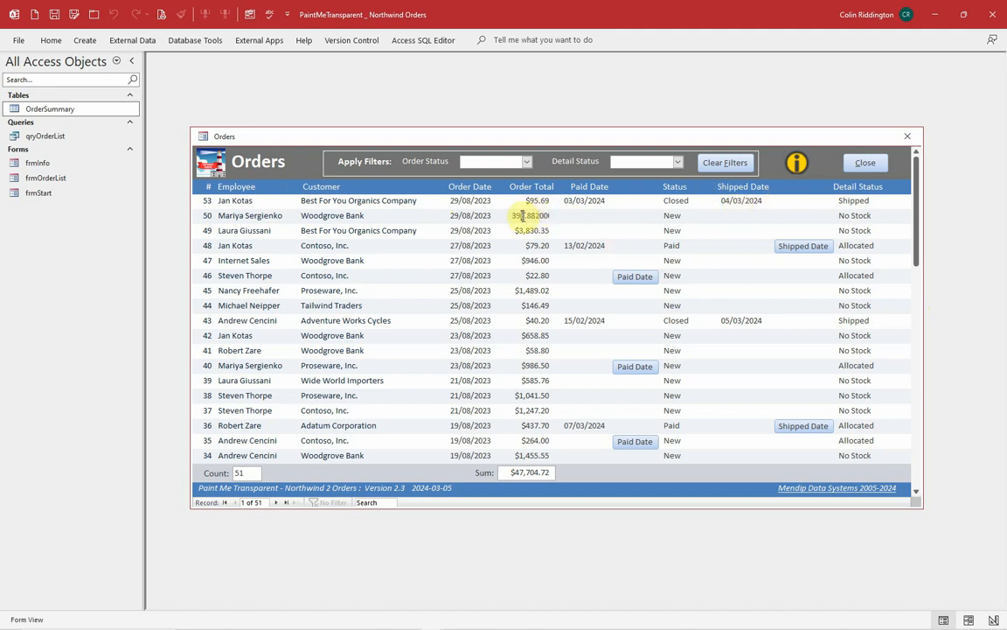
Make order 50 the current record in the Orders form.
click(588, 215)
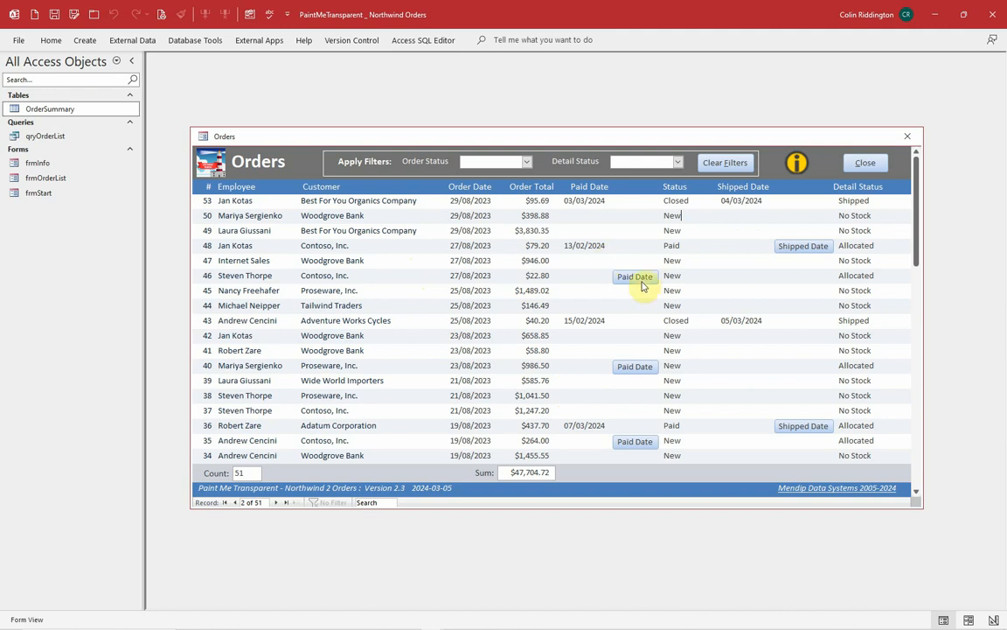
mouse_move(822, 257)
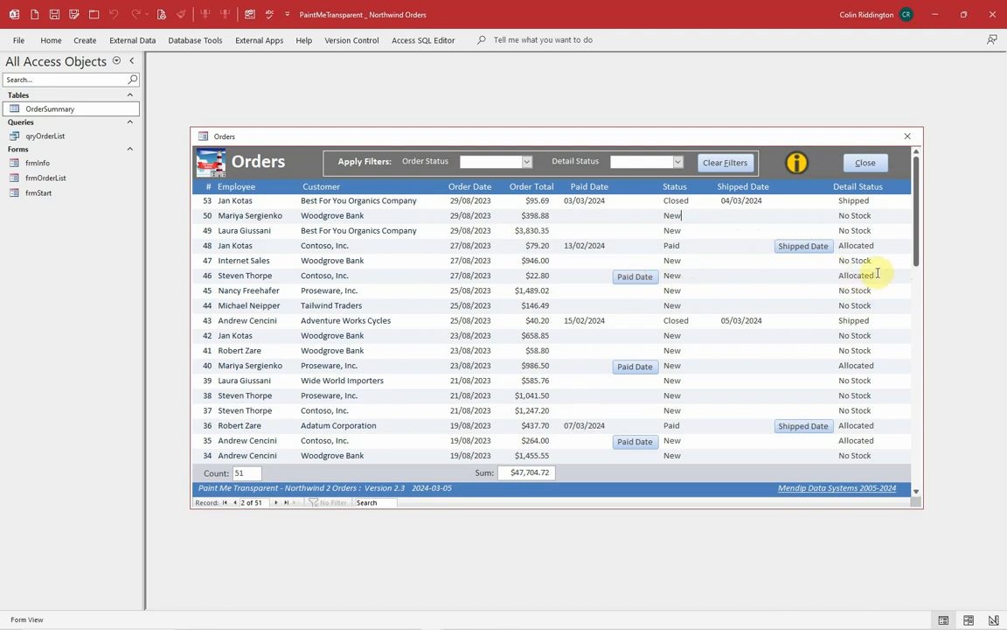
click(855, 274)
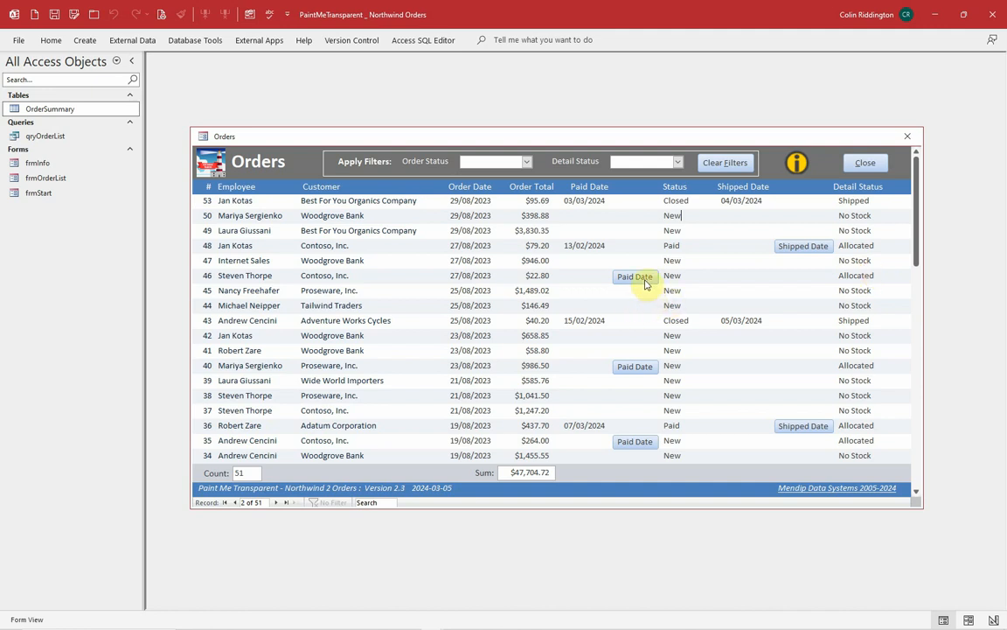
mouse_move(645, 282)
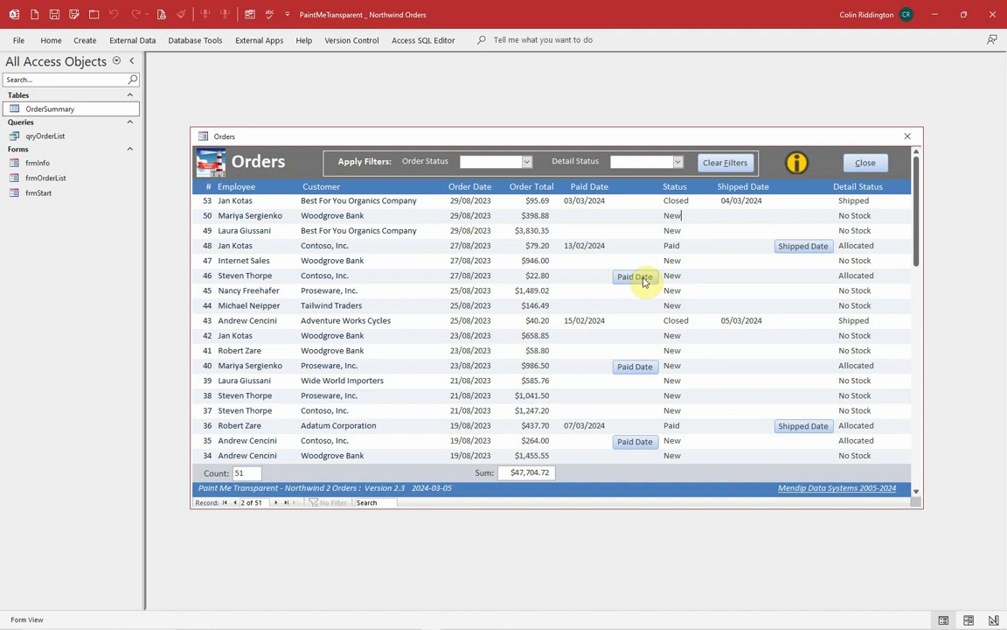
Record order 46 as paid and shipped, then ship order 40 on 12/03/2024.
click(634, 275)
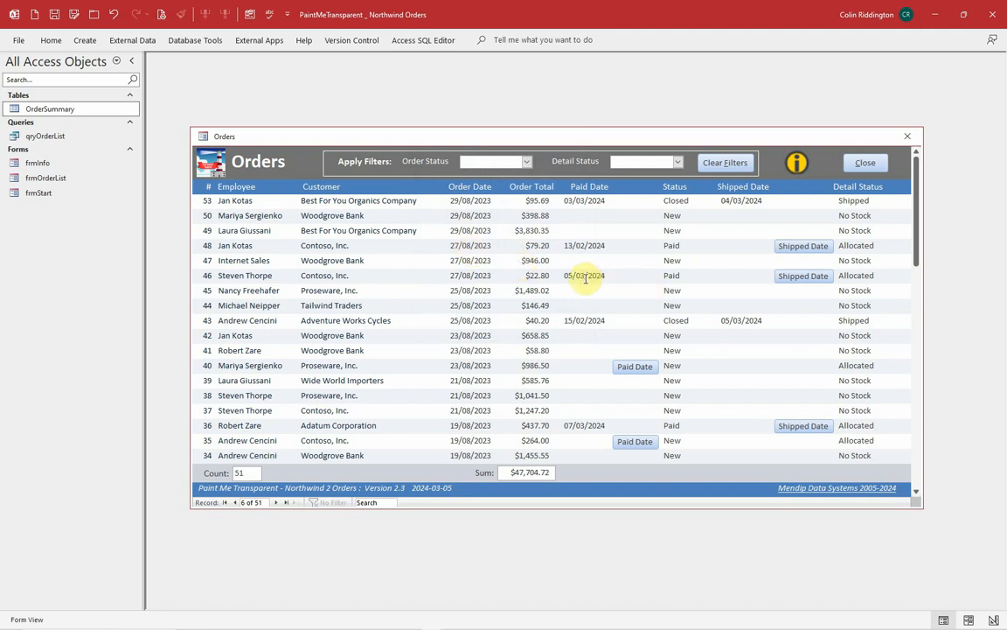
mouse_move(684, 275)
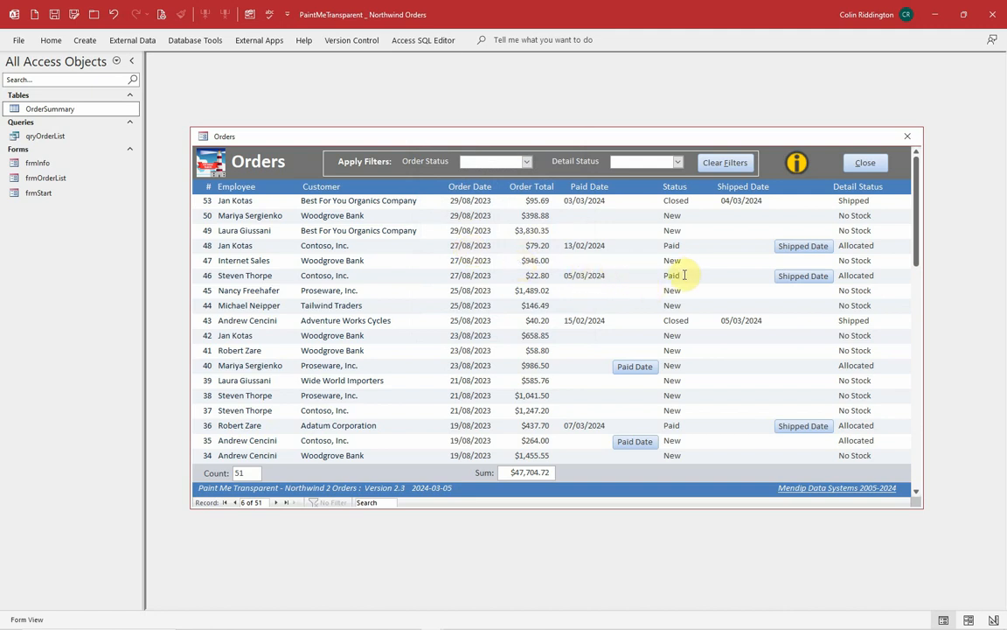
mouse_move(637, 278)
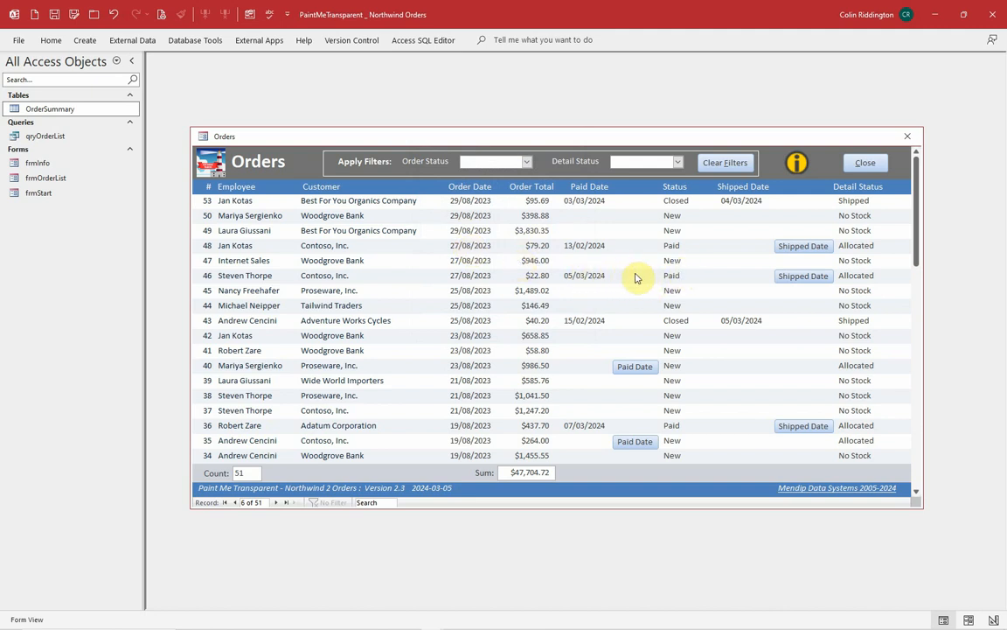
mouse_move(759, 297)
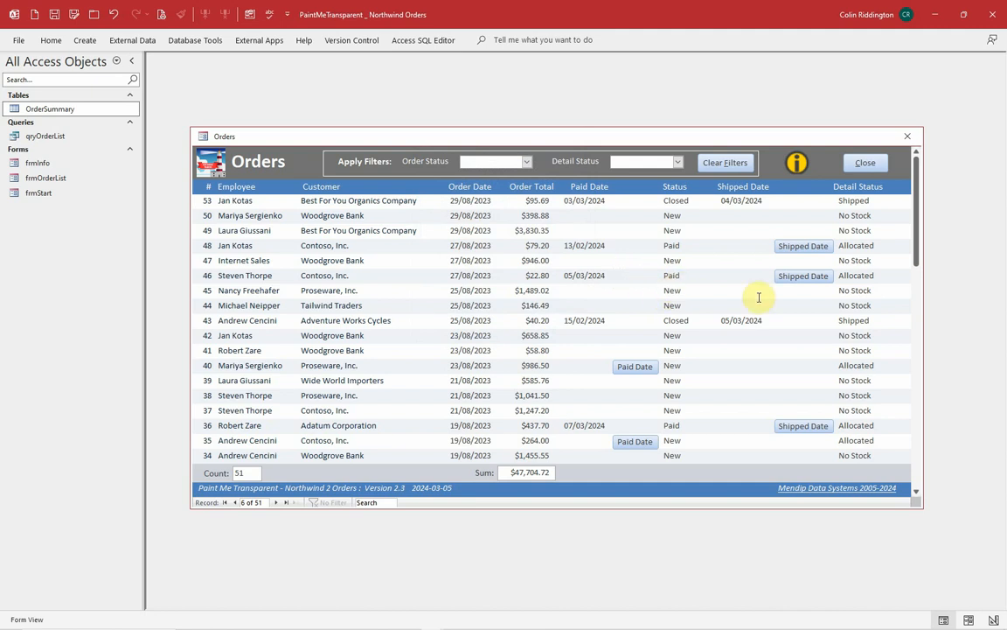
mouse_move(813, 288)
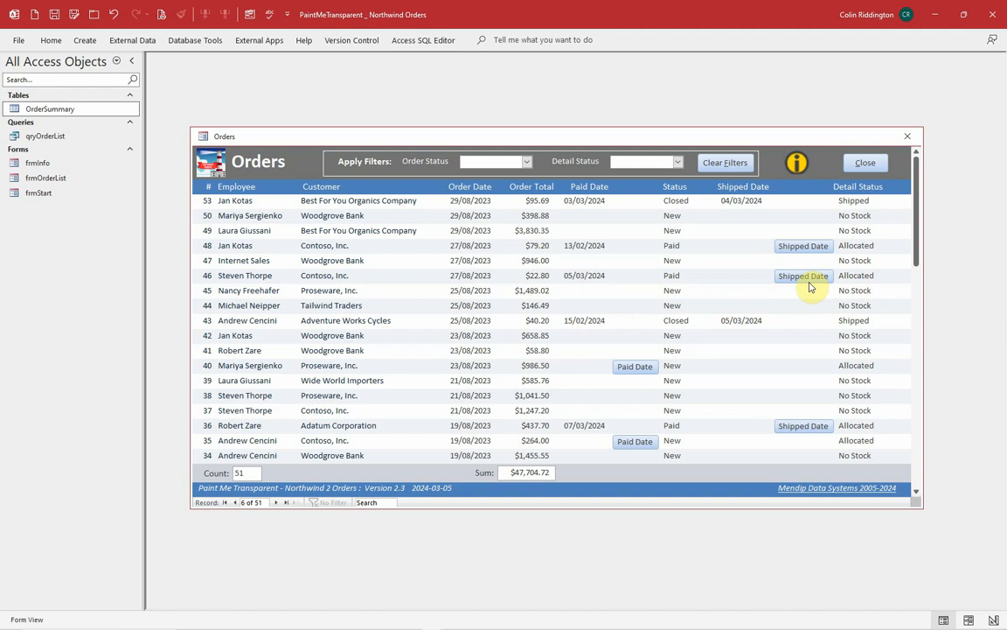
mouse_move(806, 278)
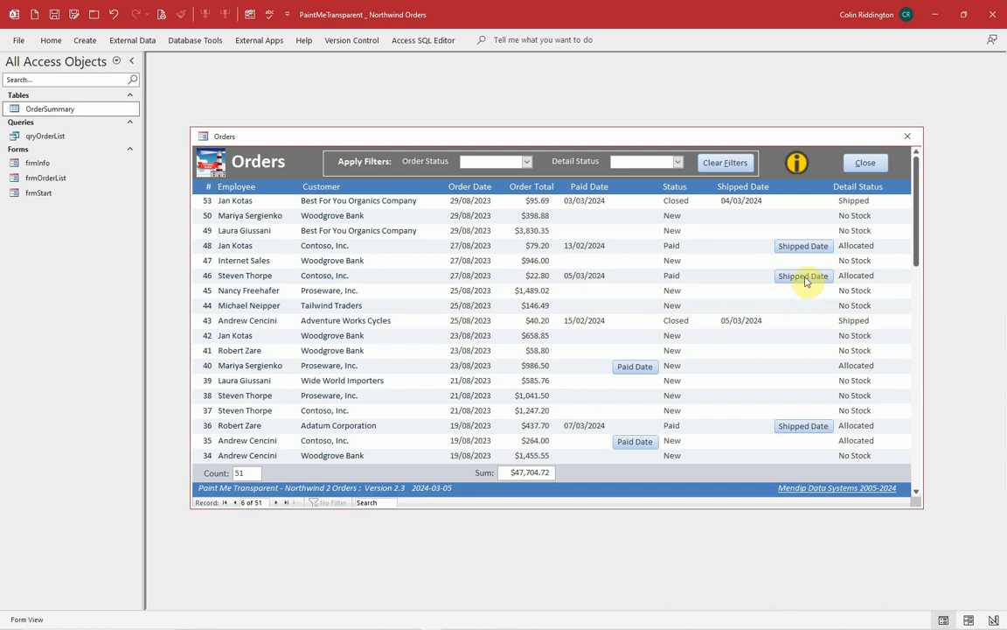
click(803, 275)
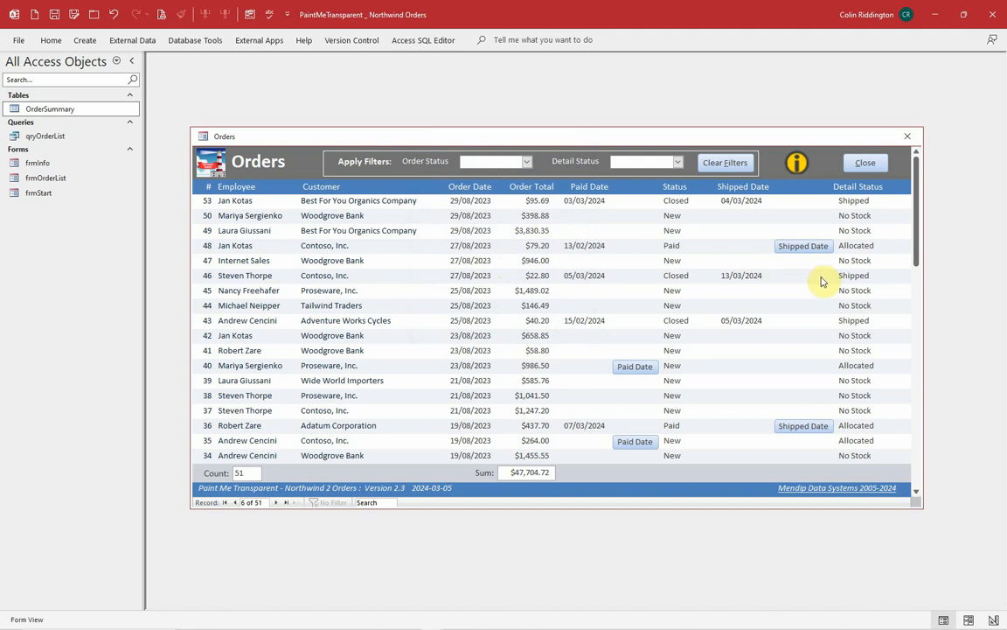
mouse_move(664, 377)
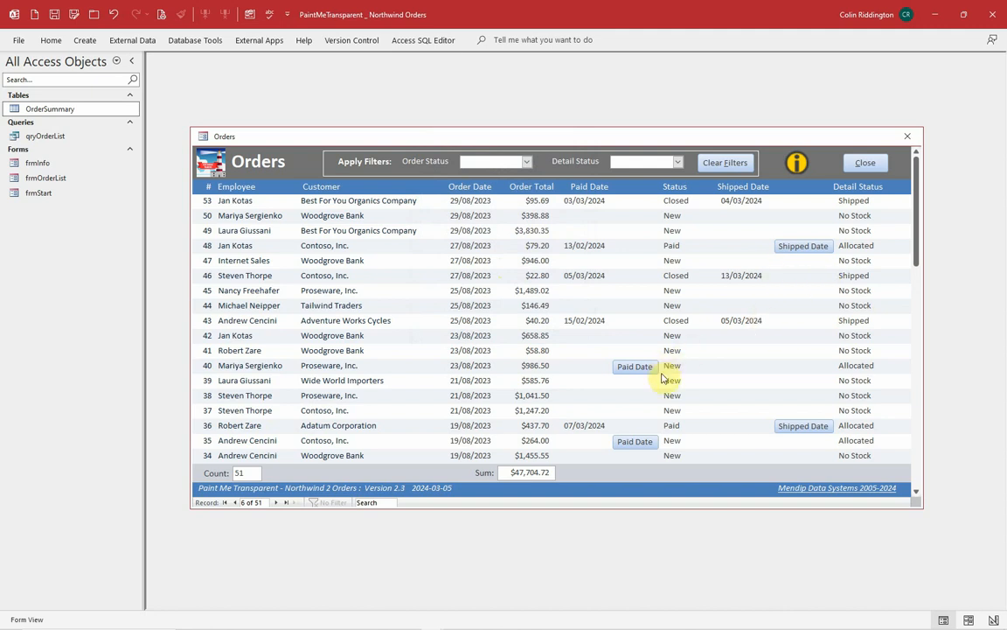
click(635, 365)
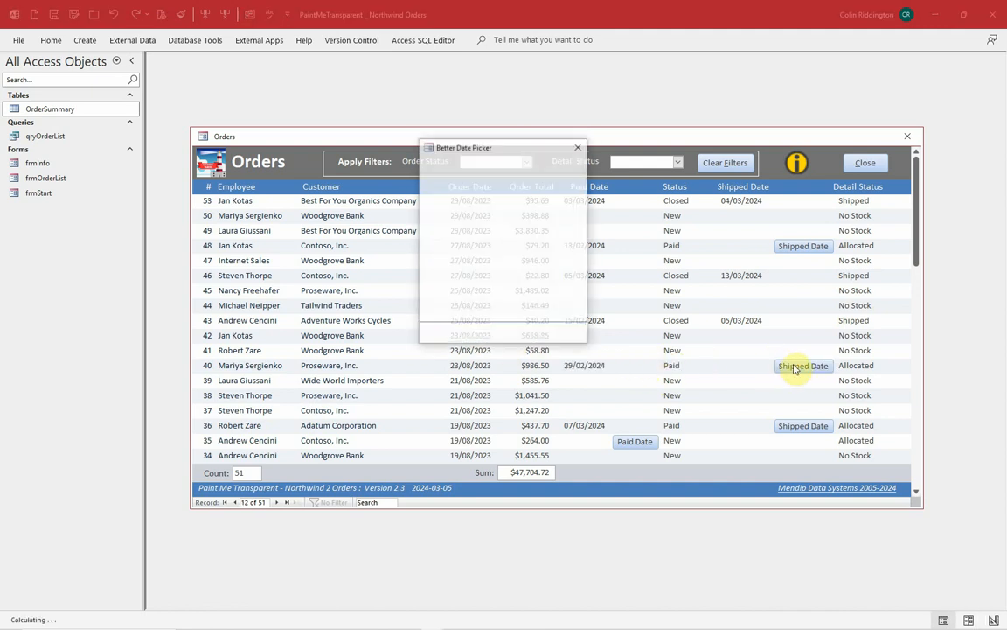
click(577, 146)
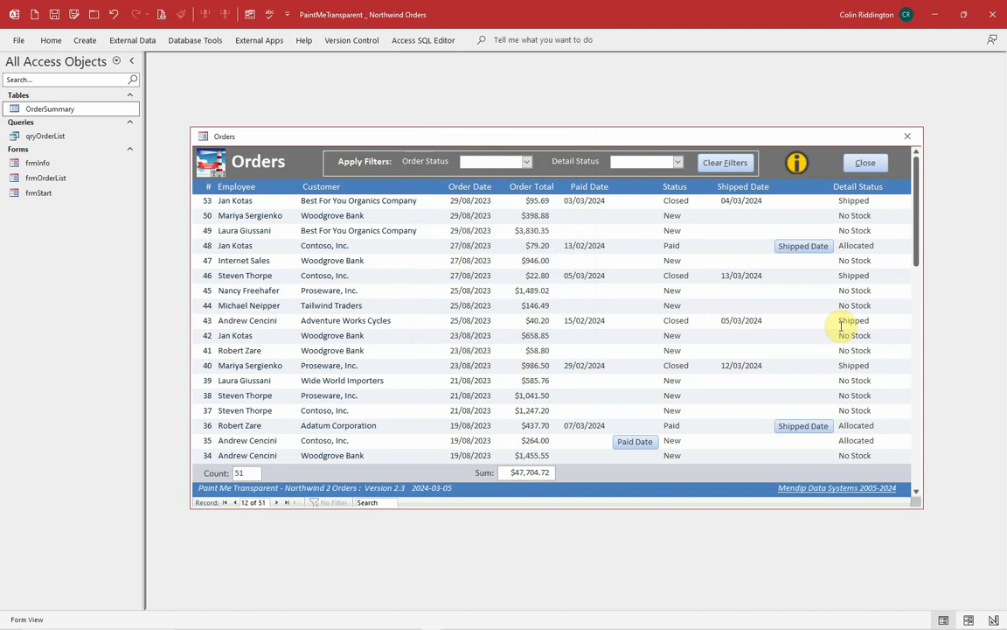
mouse_move(734, 393)
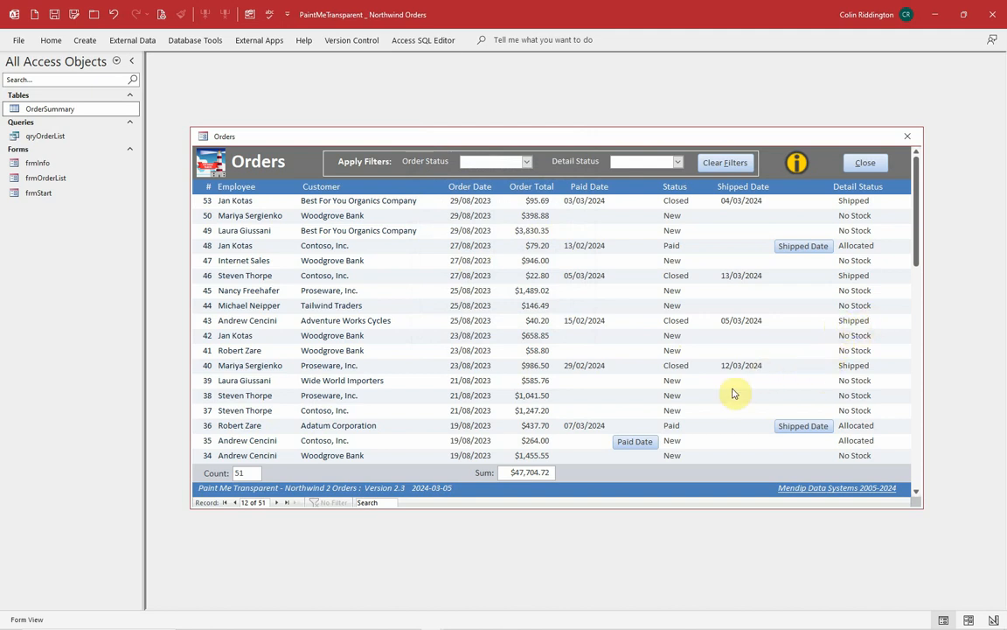
scroll(down, 3)
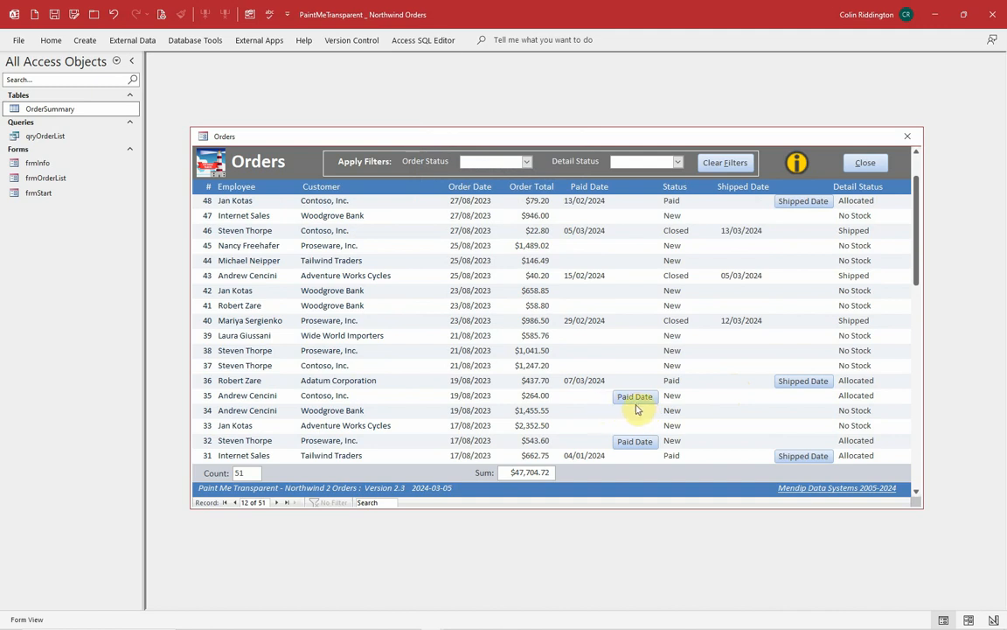
mouse_move(862, 394)
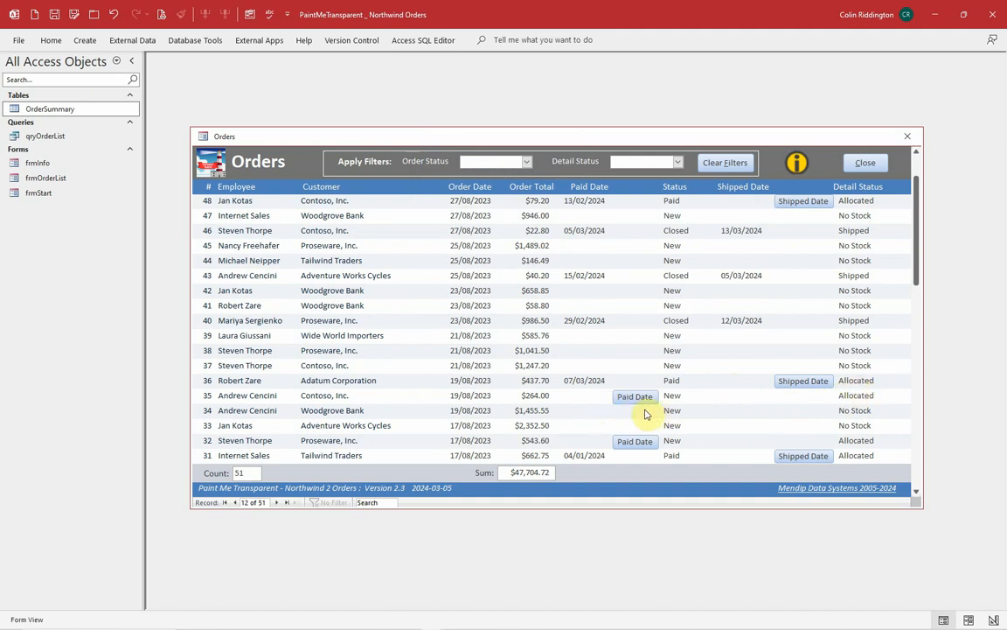
mouse_move(800, 380)
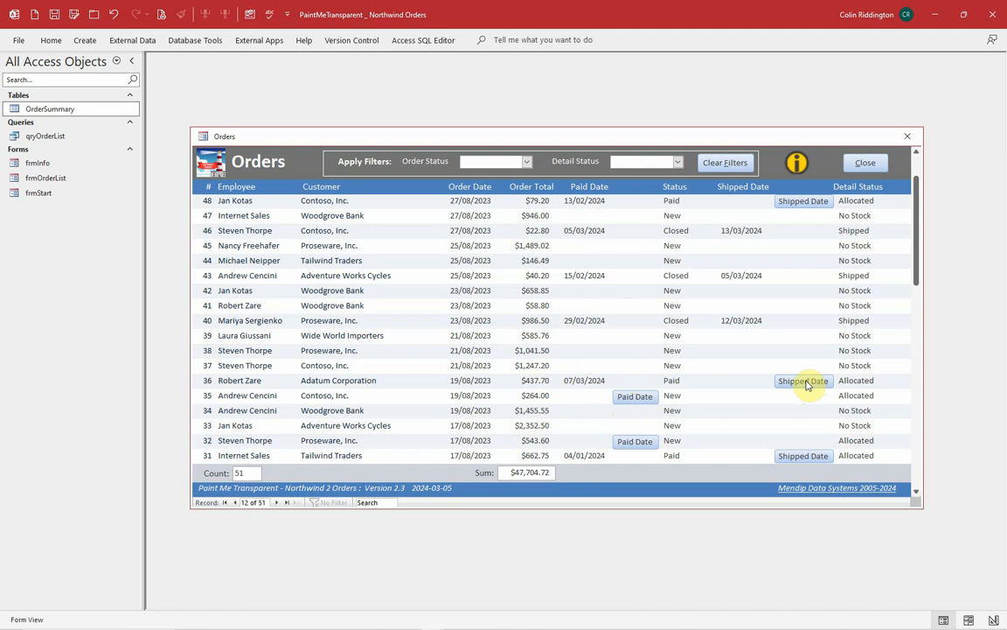
mouse_move(820, 326)
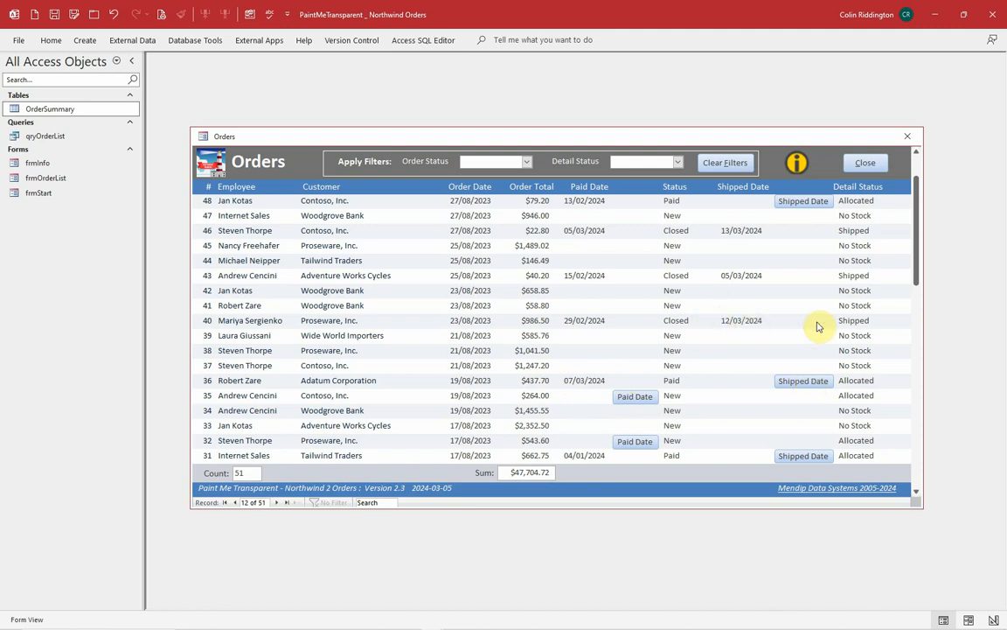
mouse_move(835, 335)
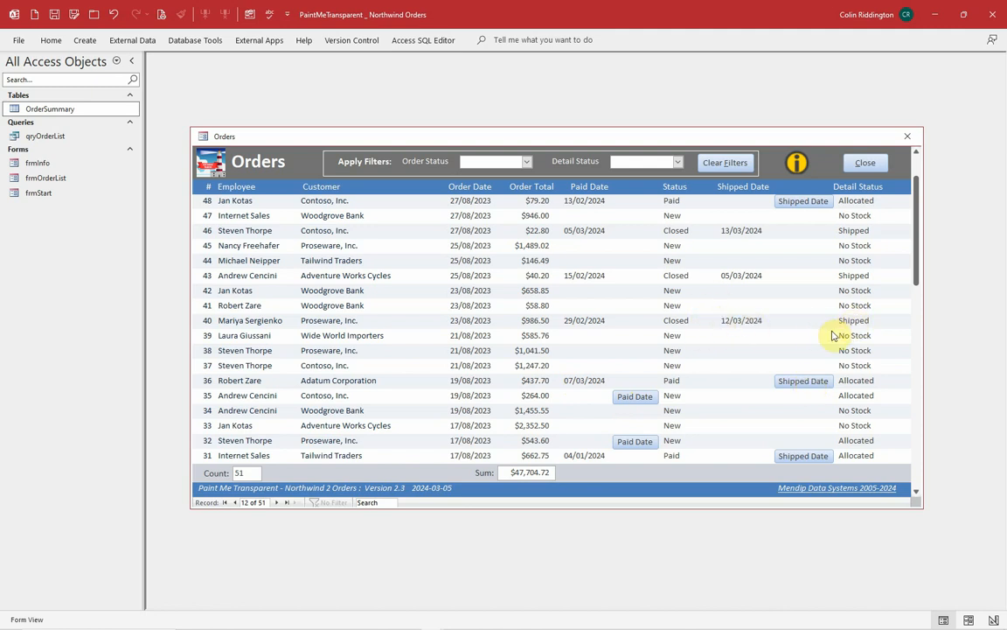
mouse_move(739, 393)
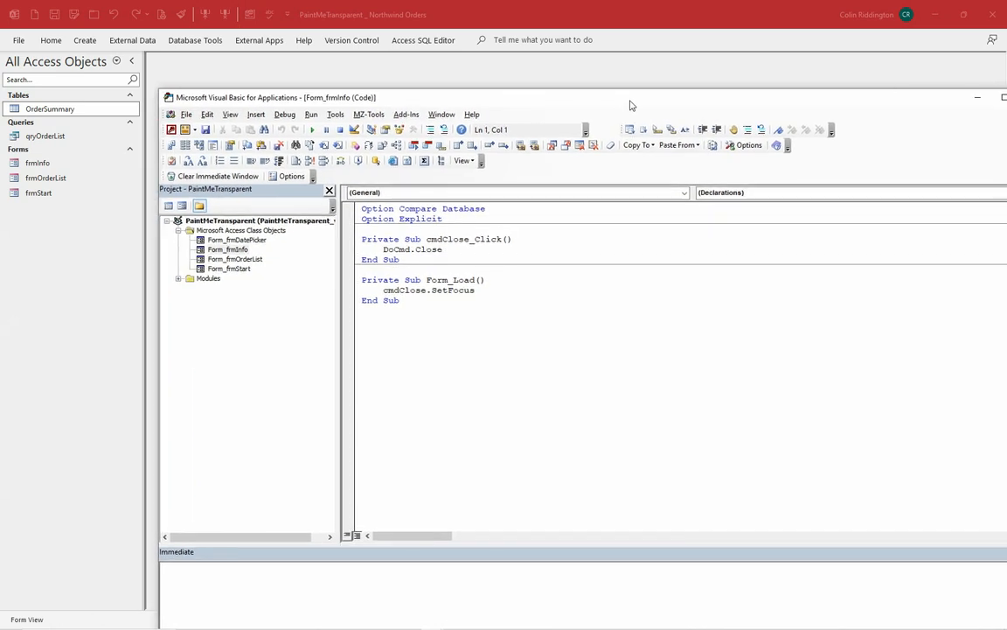
Open Form_frmOrderList from Project Explorer and scroll down to its Detail_Paint procedure.
click(221, 248)
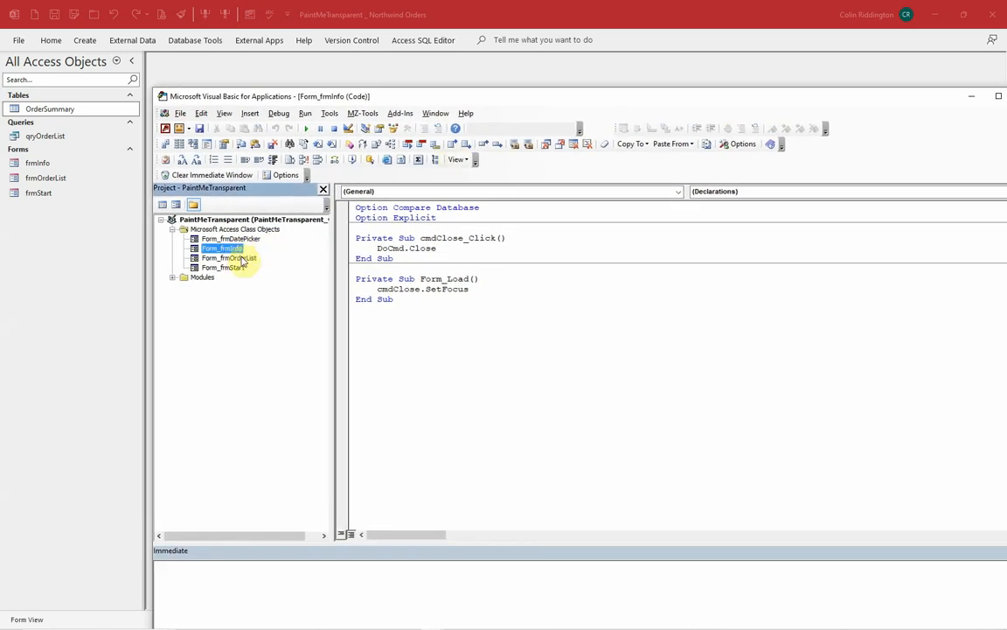
double_click(229, 257)
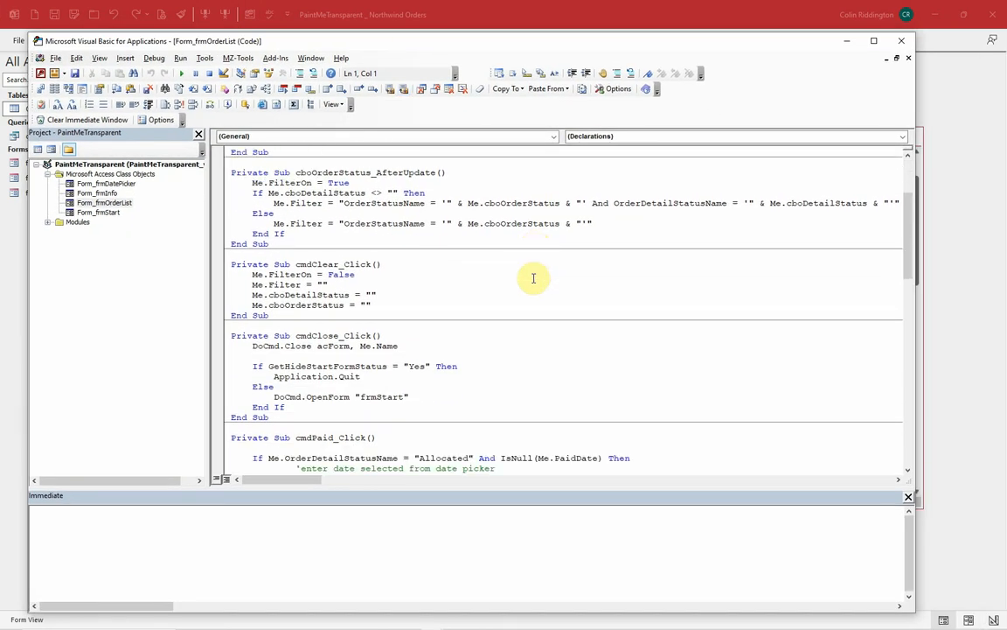
scroll(down, 3)
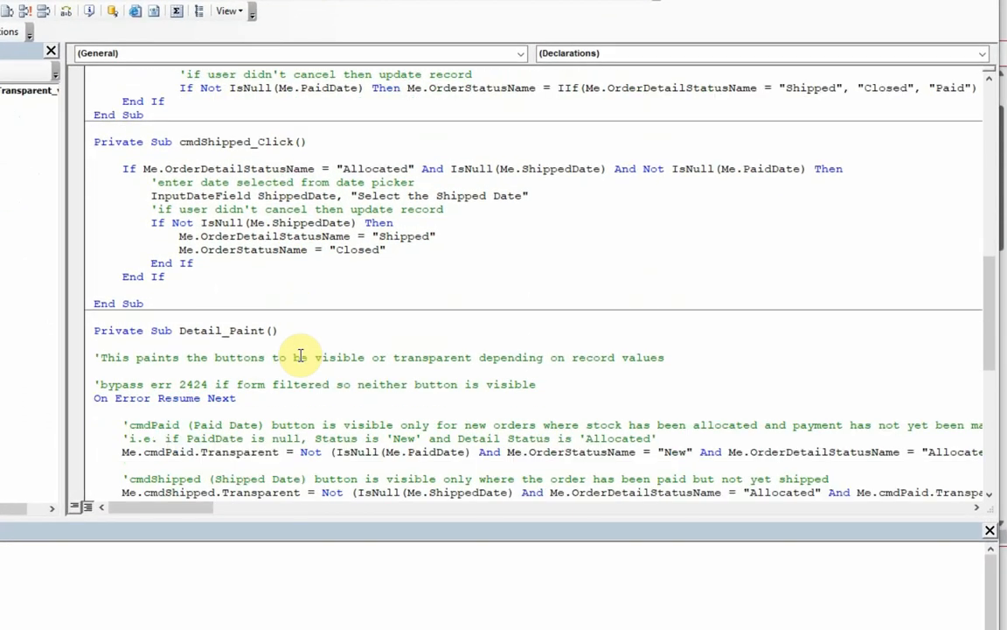
scroll(down, 3)
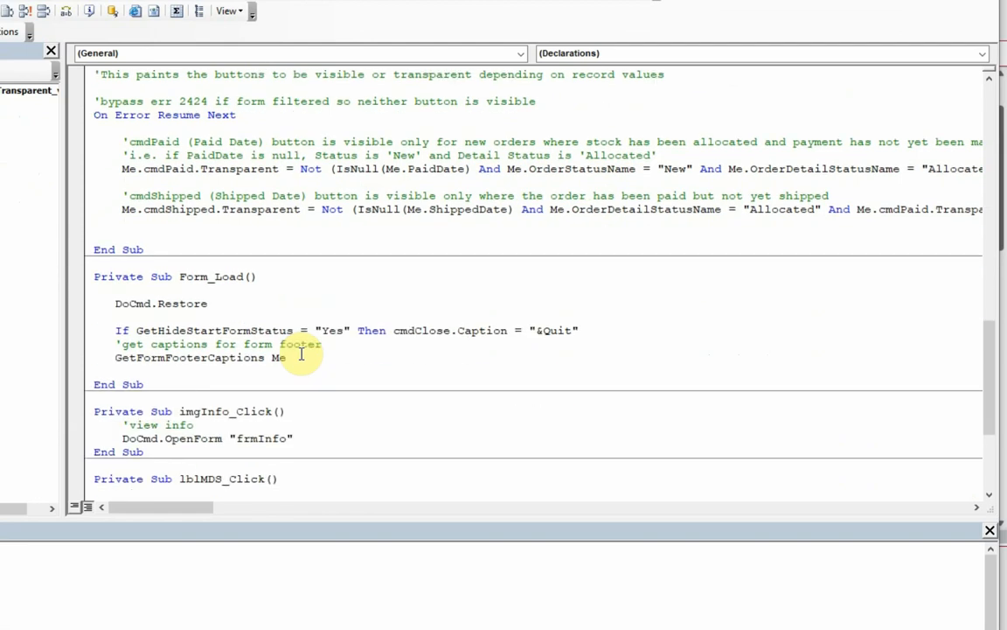
scroll(down, 3)
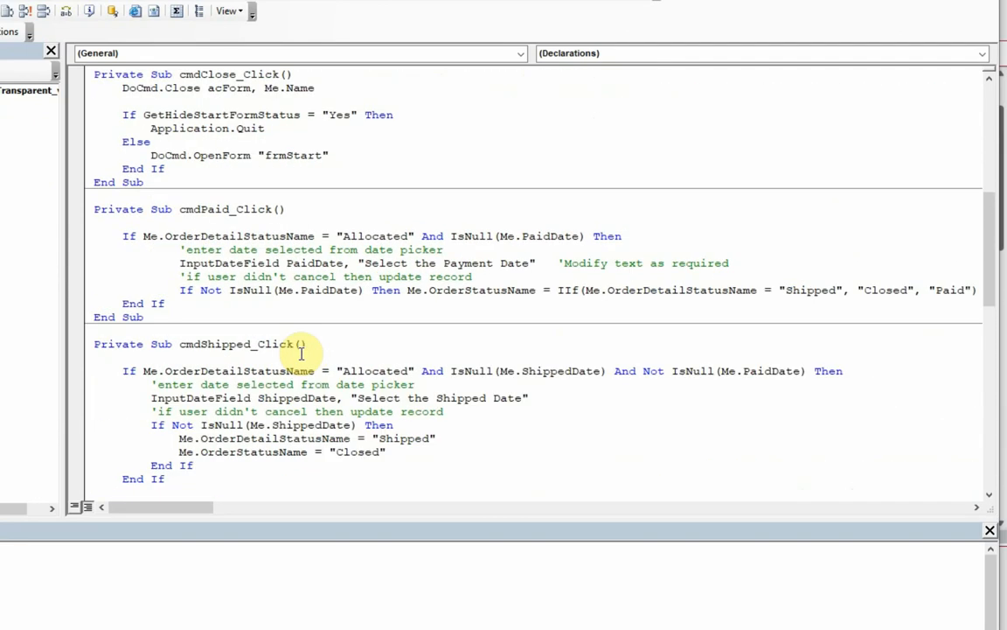
mouse_move(232, 284)
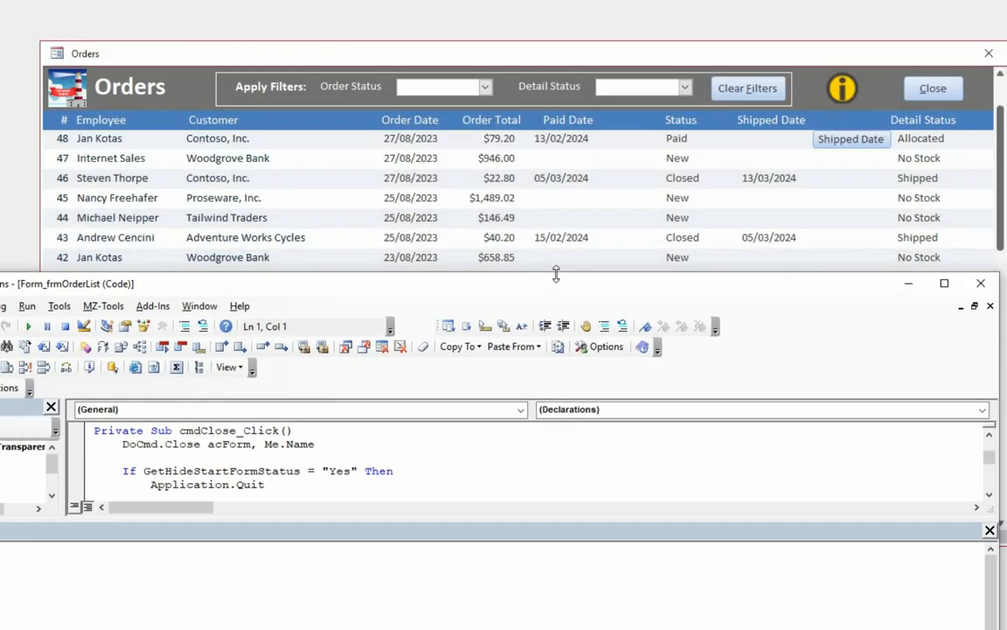
mouse_move(637, 233)
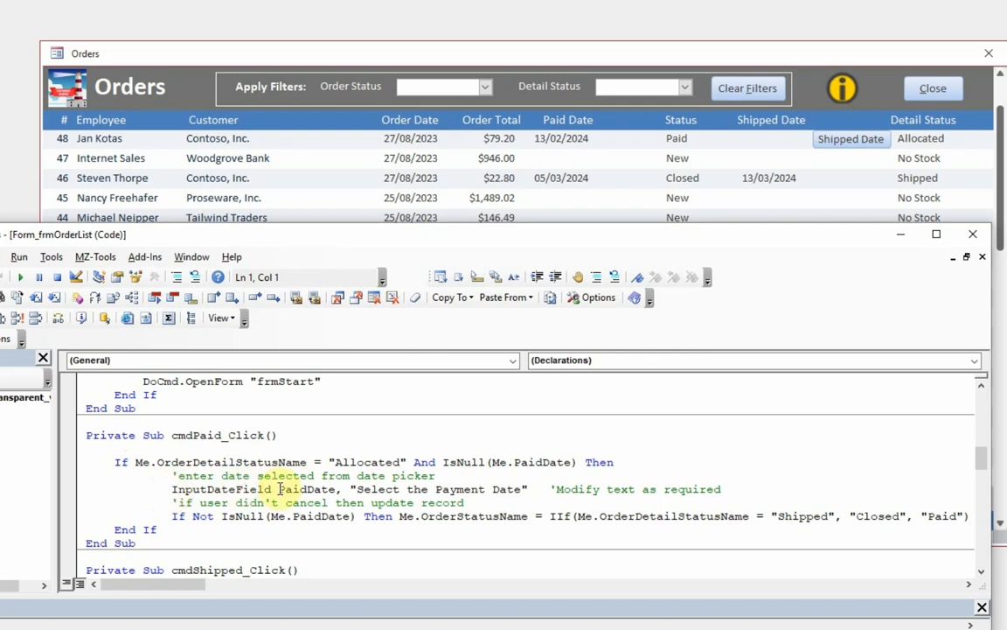
mouse_move(475, 489)
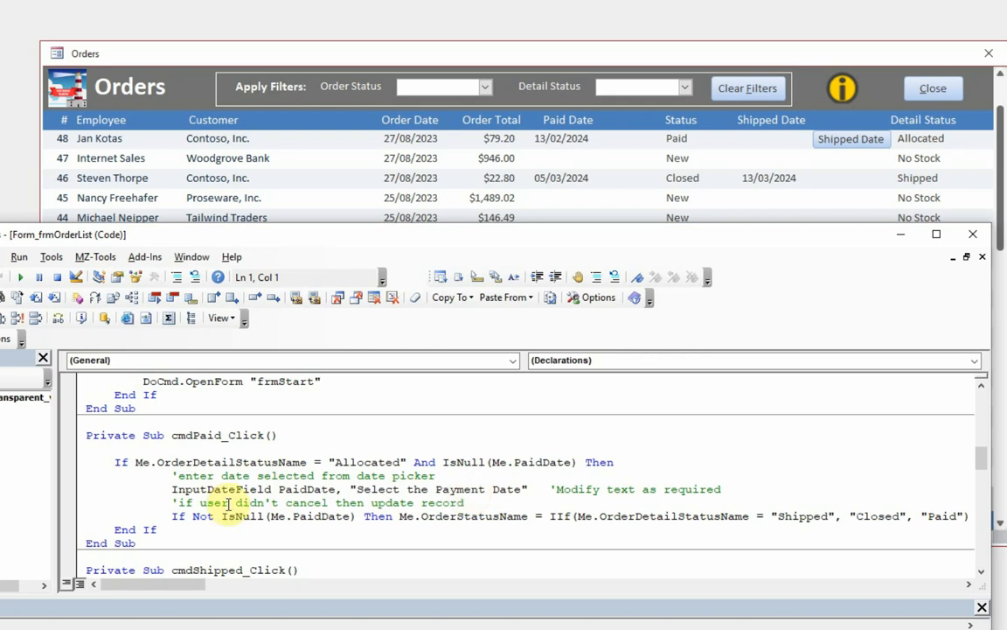
mouse_move(560, 205)
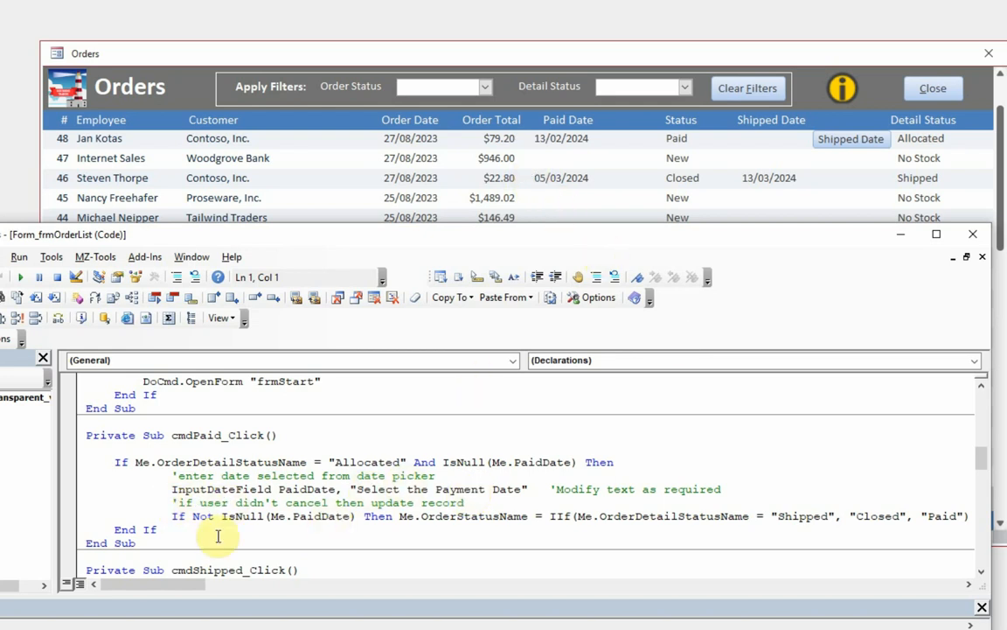
mouse_move(868, 272)
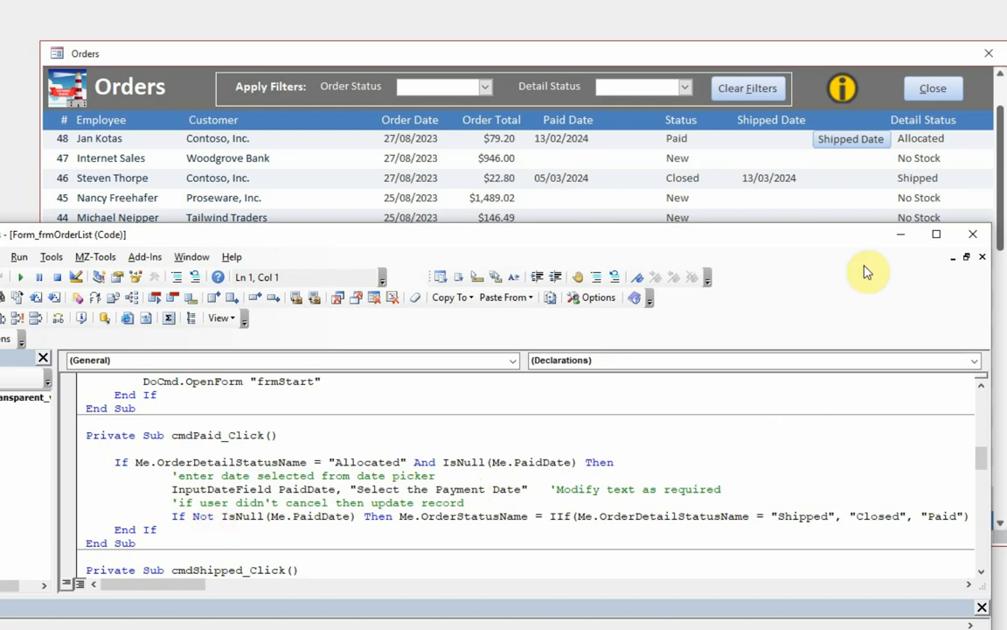
mouse_move(991, 434)
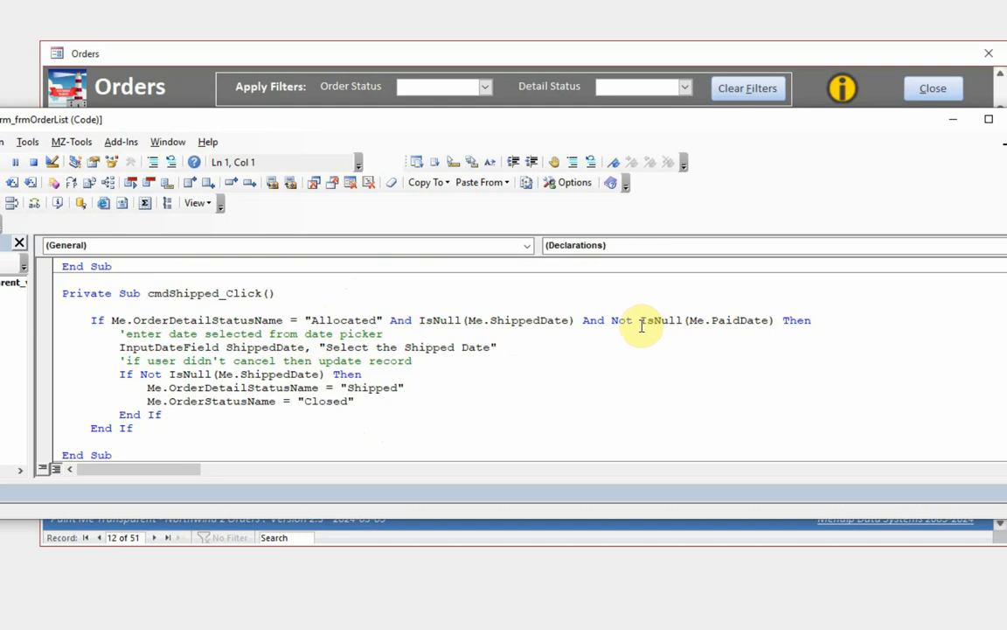
mouse_move(712, 316)
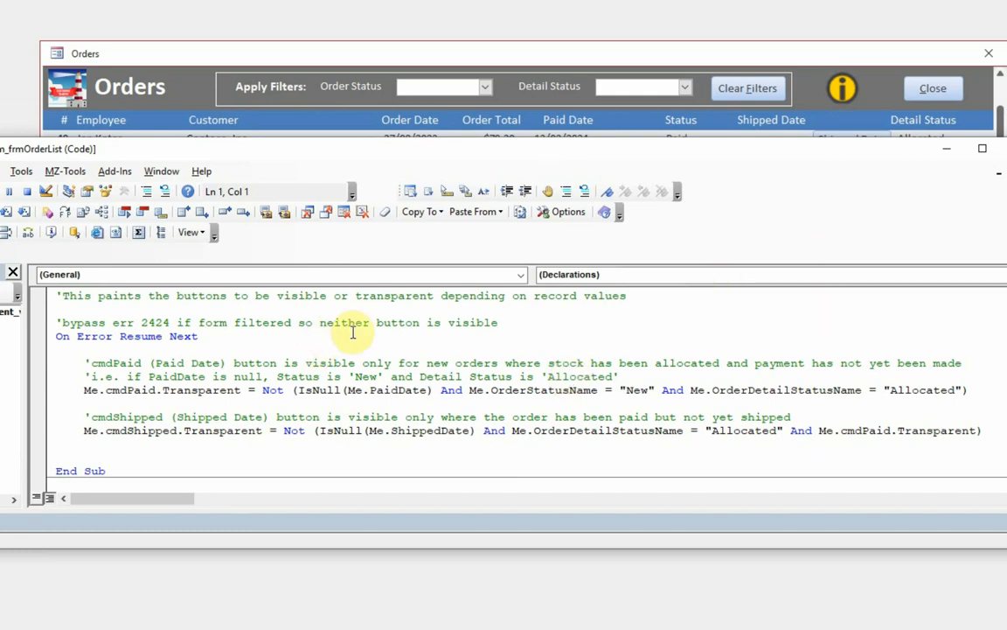
mouse_move(214, 335)
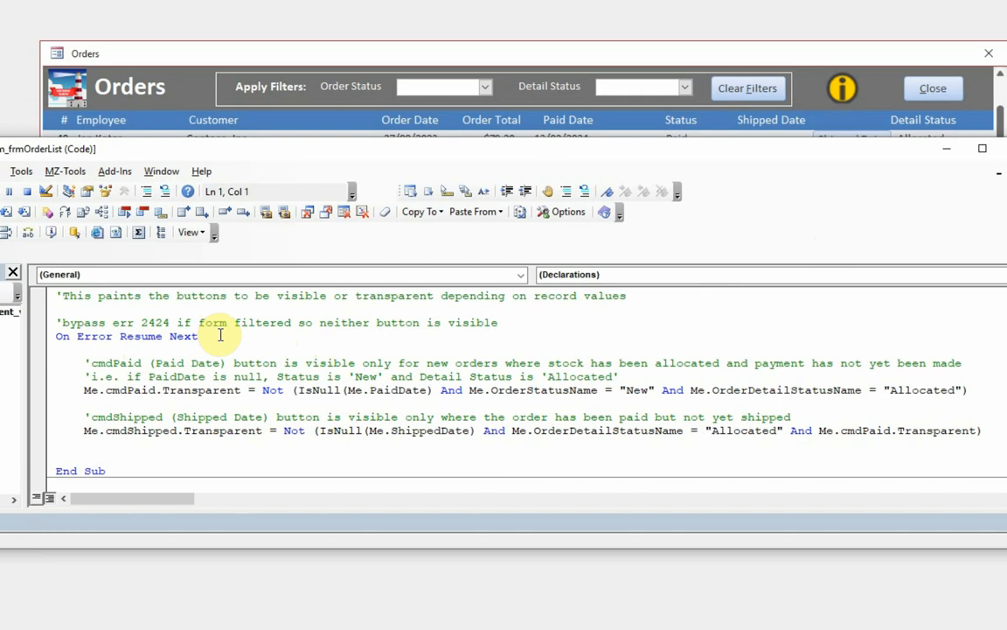
mouse_move(75, 390)
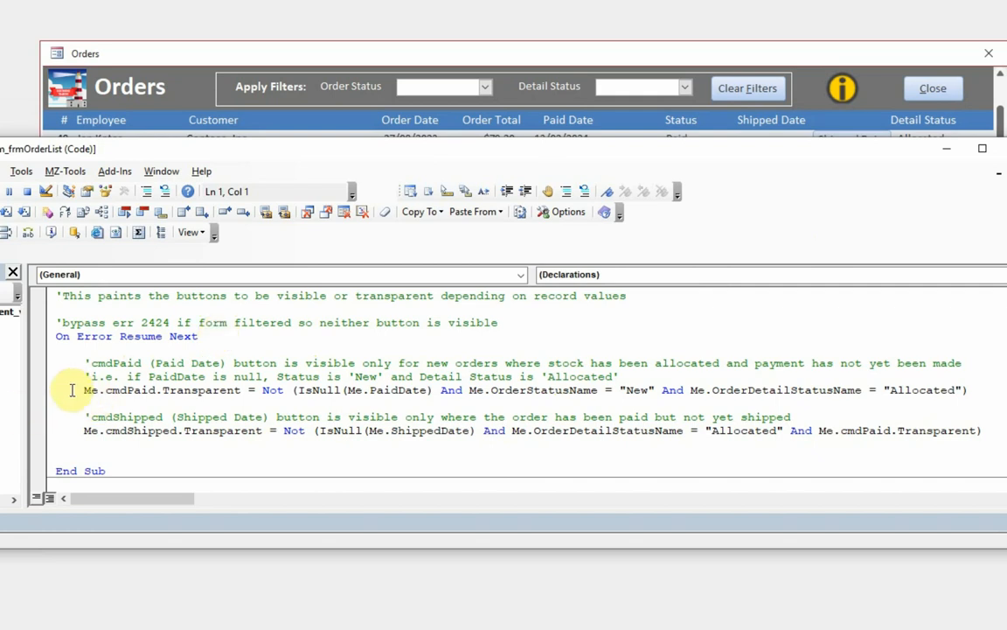
Close the VBA editor and the Orders form, then return to the slideshow.
click(202, 416)
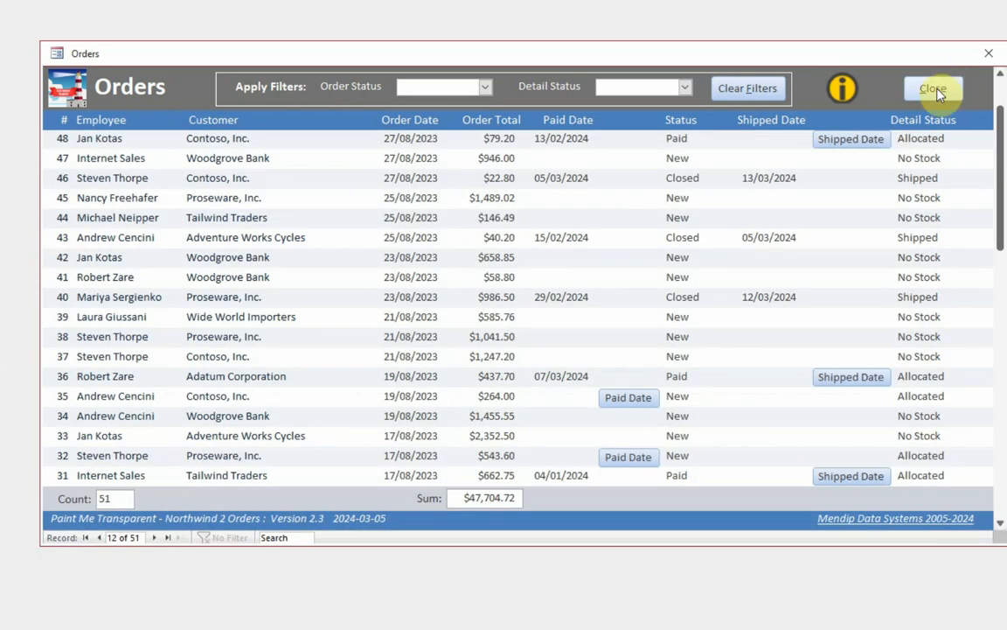
click(932, 88)
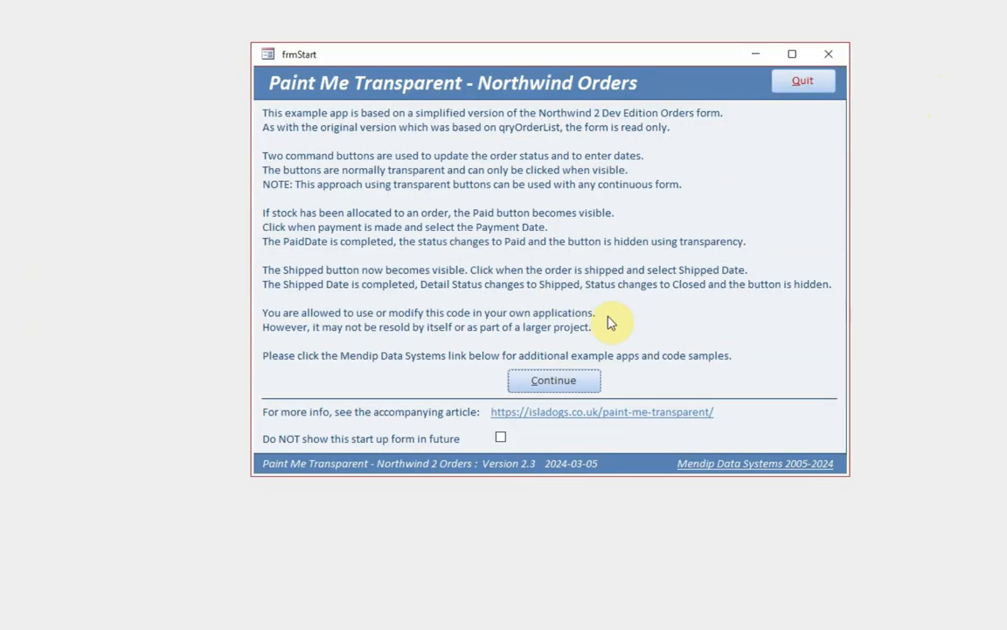
click(552, 380)
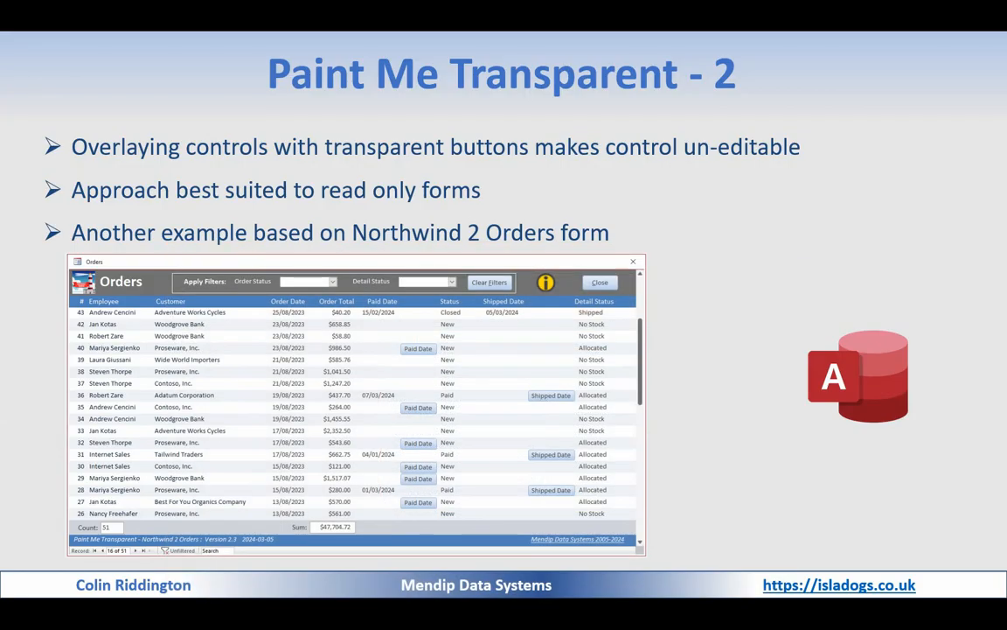